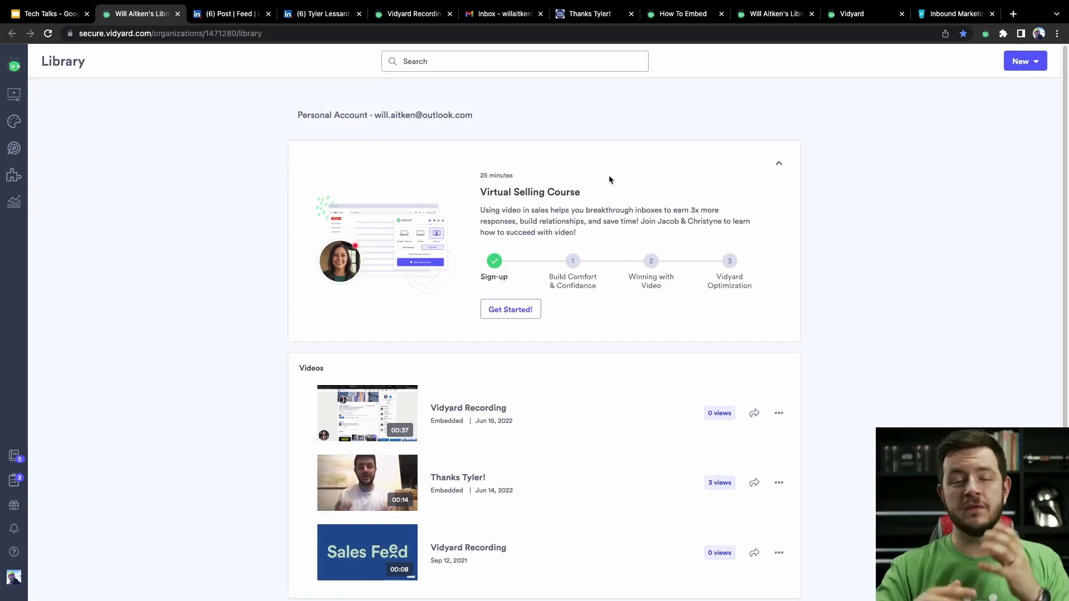
pyautogui.moveTo(1043, 89)
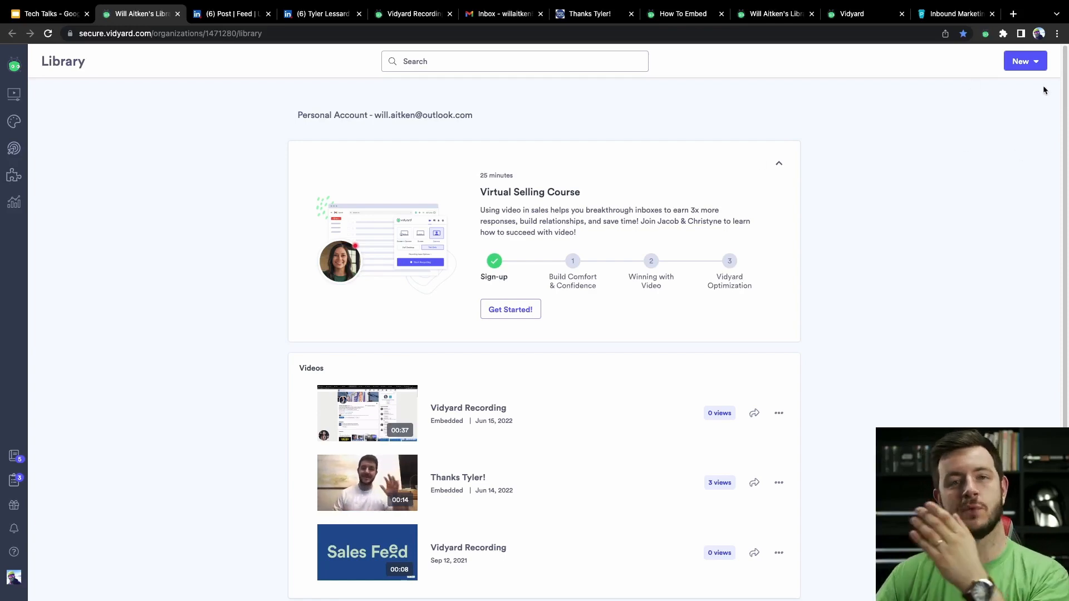
# Start a new video from the Library and choose Record Video to reach the recorder setup.
pyautogui.click(1021, 60)
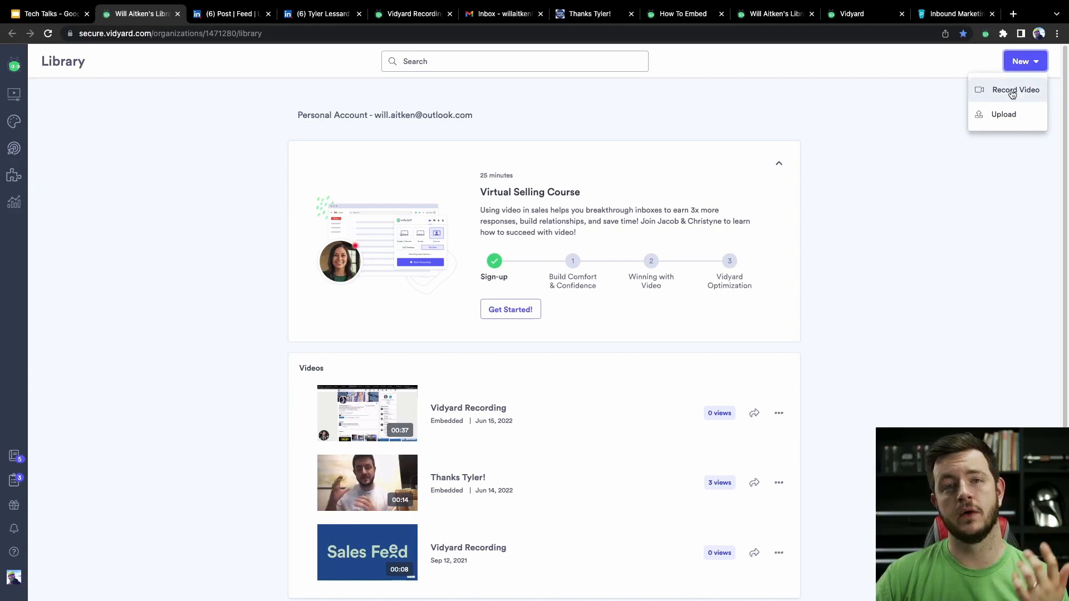
pyautogui.click(1015, 89)
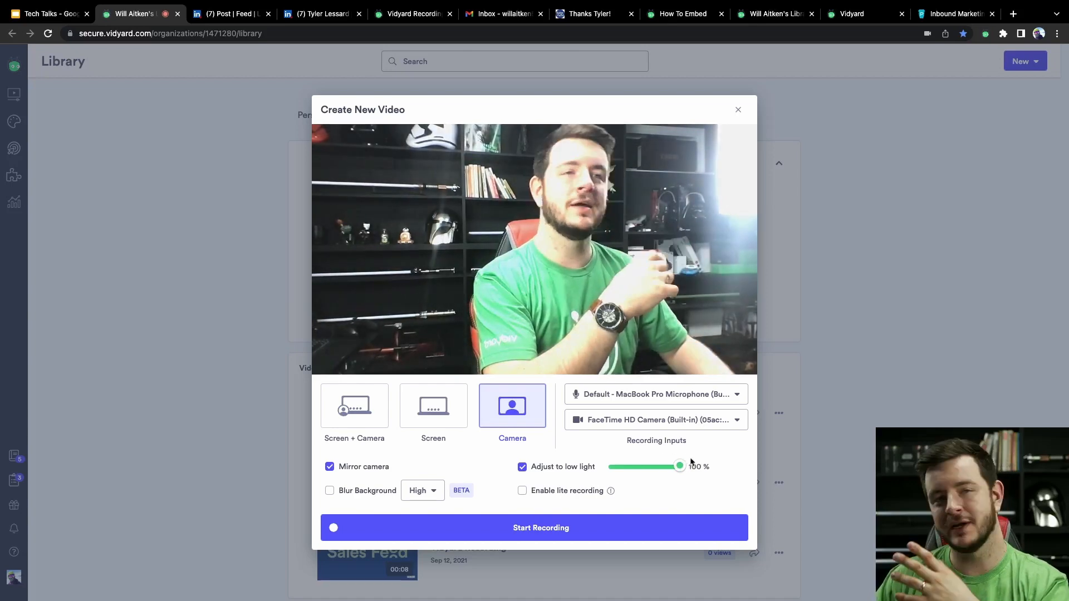
# Toggle camera mirroring off and back on, then close the recorder without recording.
pyautogui.click(329, 467)
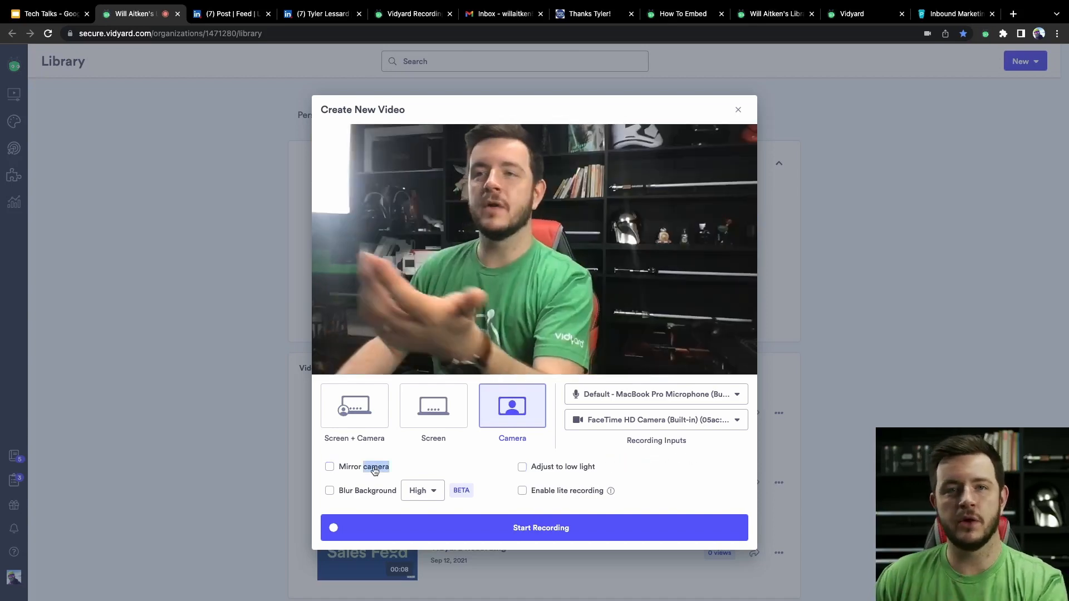
pyautogui.click(330, 466)
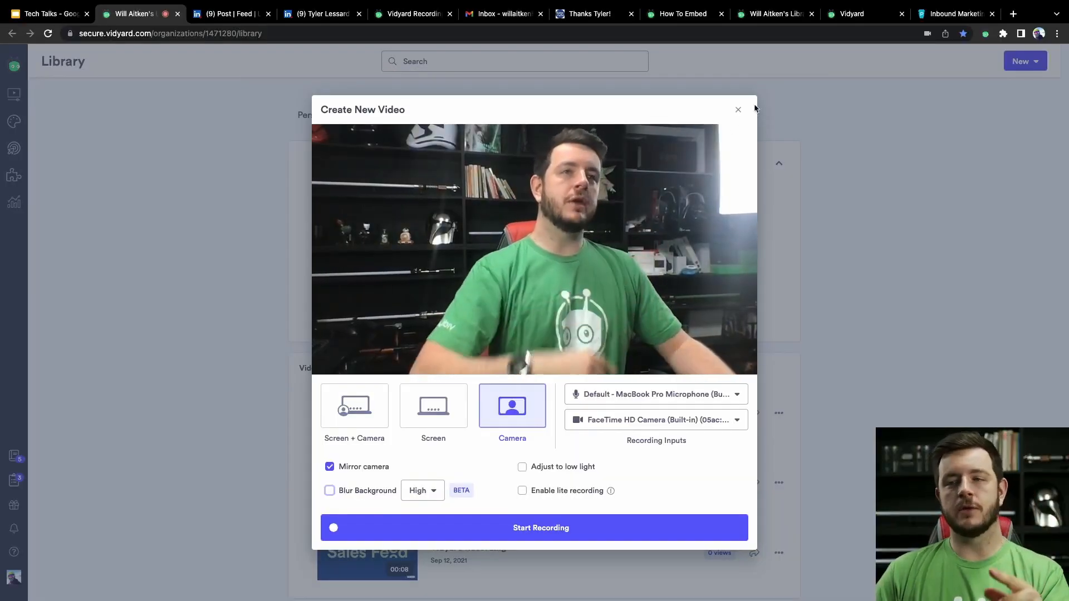
pyautogui.click(737, 109)
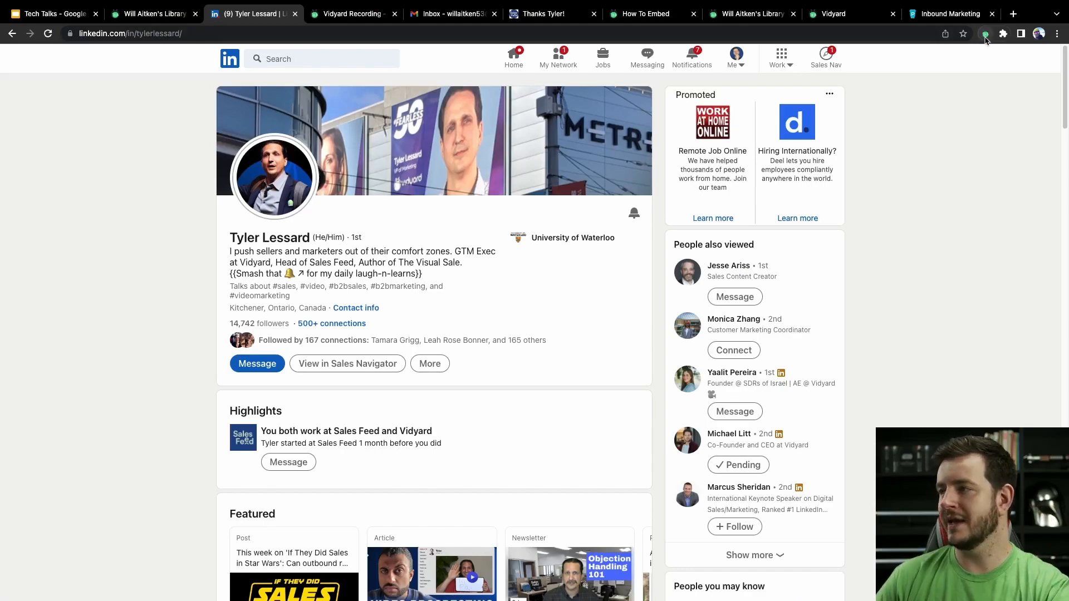
# Launch the Vidyard extension recorder over LinkedIn and set it to Screen + Cam mode.
pyautogui.click(985, 33)
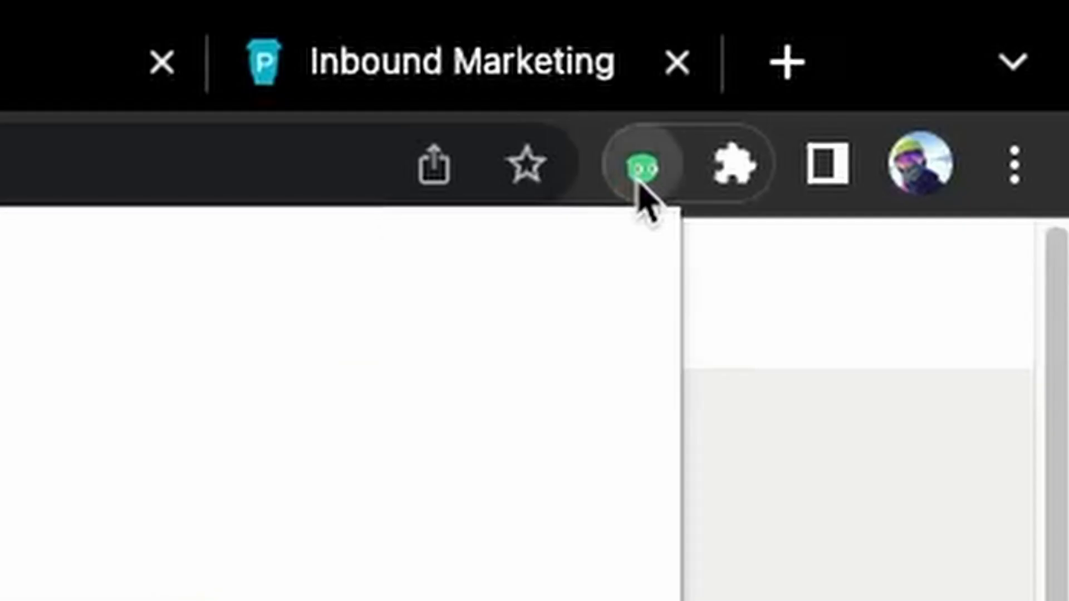
pyautogui.click(639, 164)
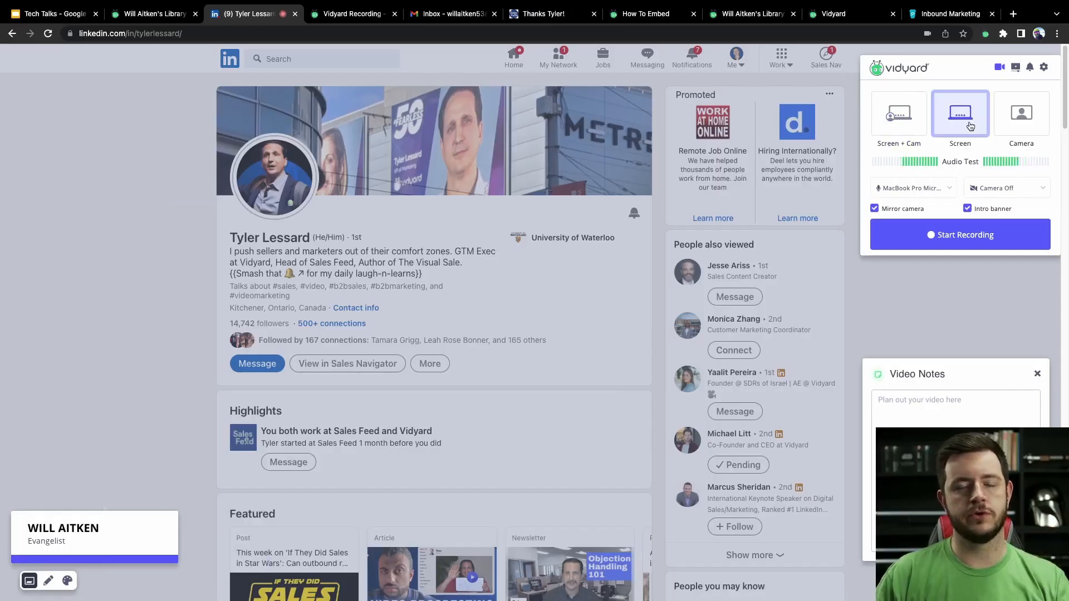
pyautogui.click(1021, 114)
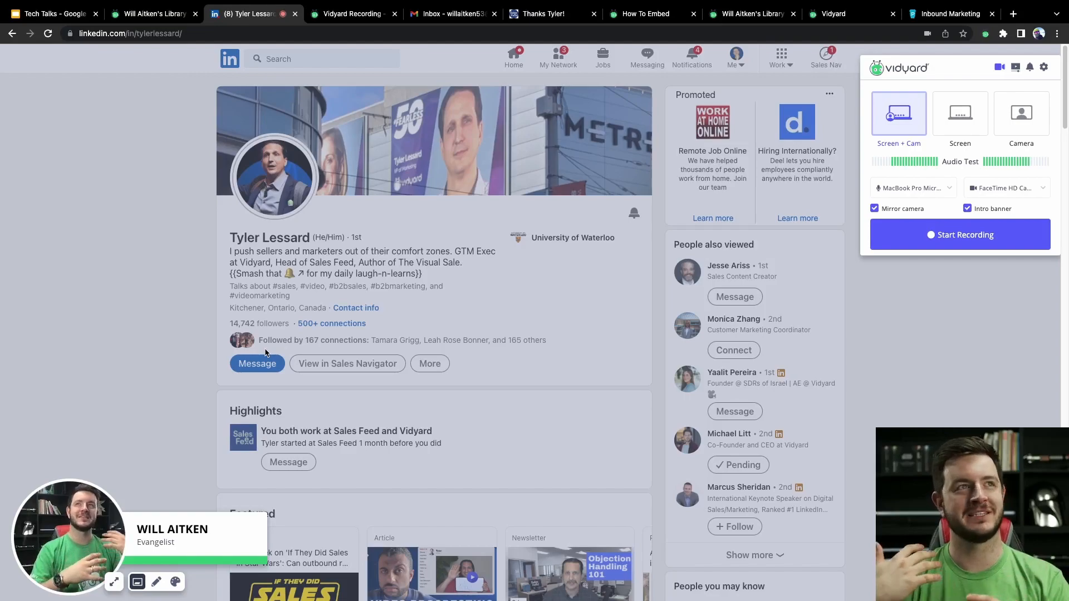
# Start the recording and share Screen 2 for capture.
pyautogui.click(958, 235)
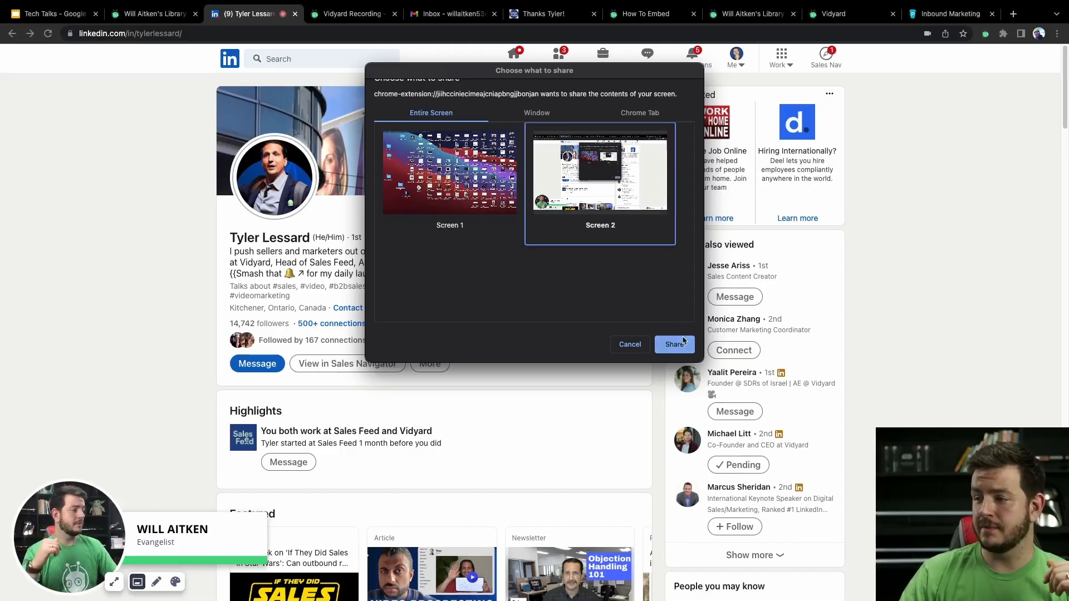
pyautogui.click(674, 344)
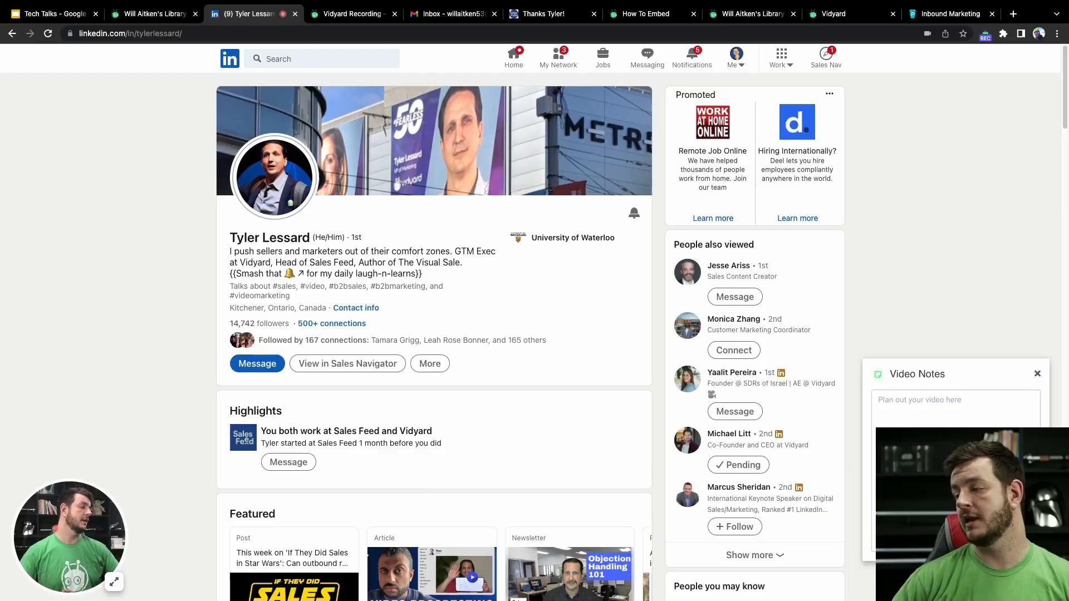
# Record the LinkedIn activity section, enlarging the camera view and then shrinking it back.
pyautogui.write('Past Will is a fool for recording his head over the notes')
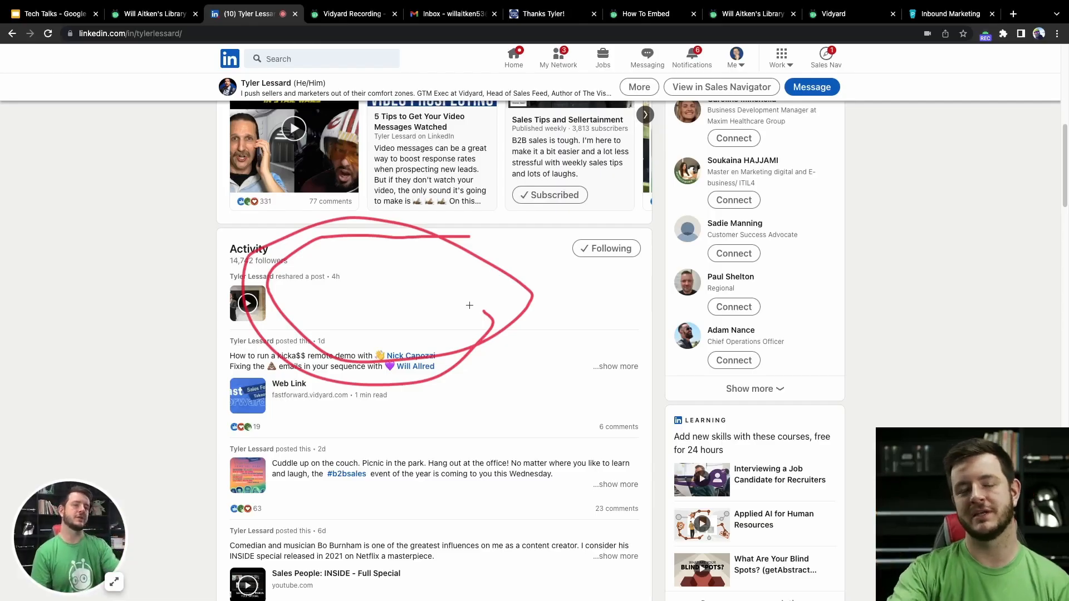
pyautogui.moveTo(113, 583)
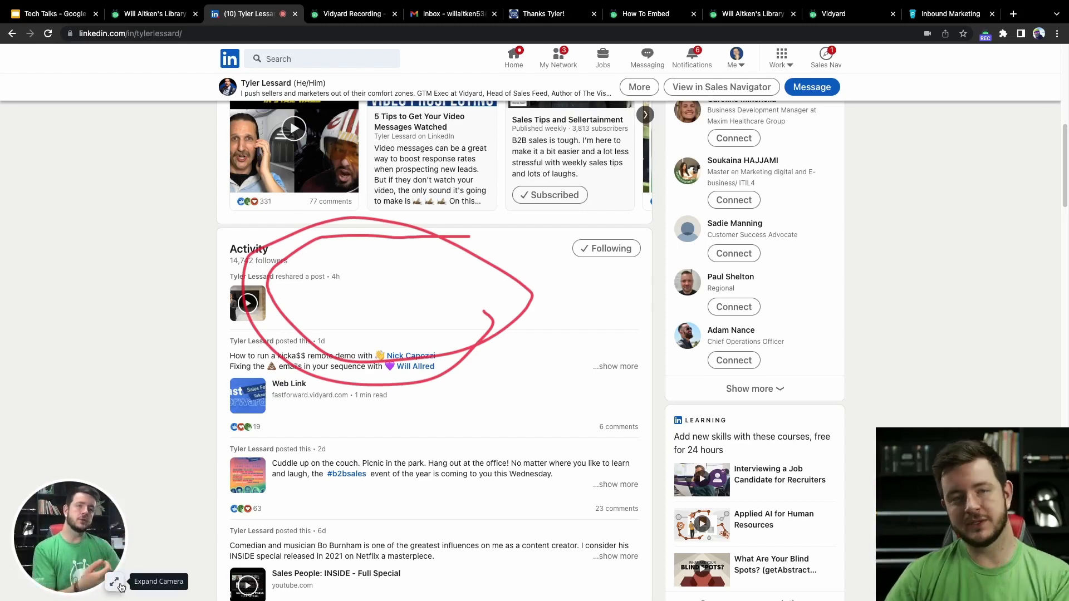
pyautogui.click(115, 581)
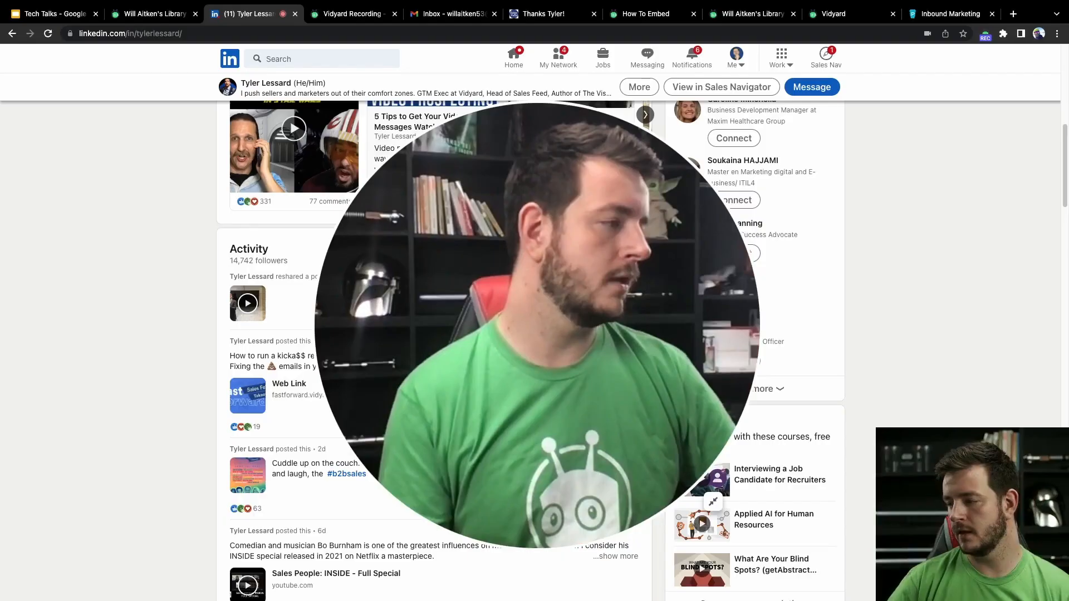
pyautogui.click(984, 33)
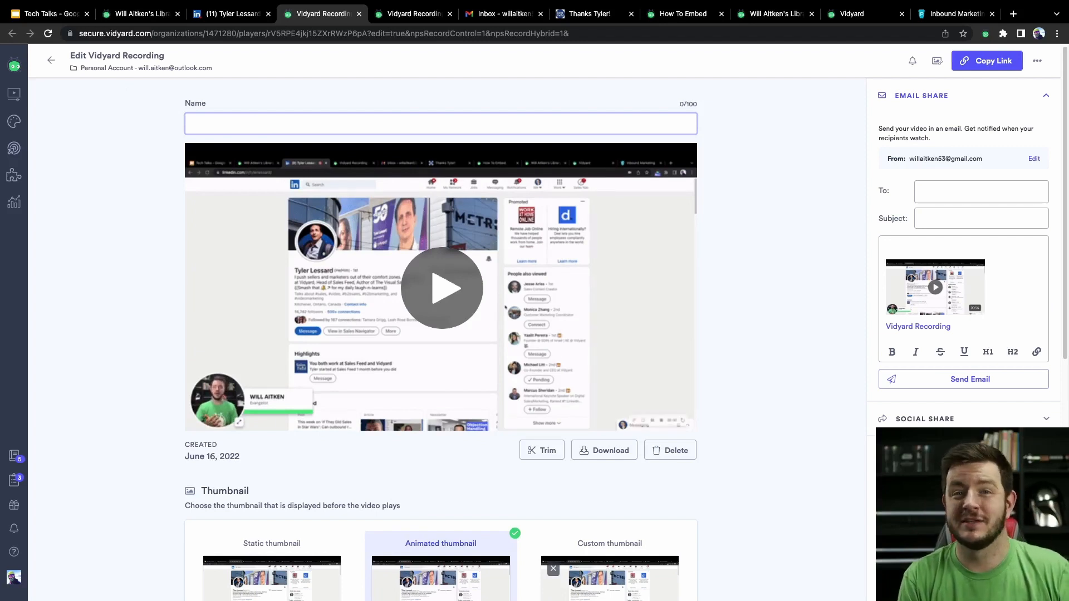
# Enter 'Sales Feed Onsite' as the recording name and move down to the trim options.
pyautogui.write('Sales Feed Onsite')
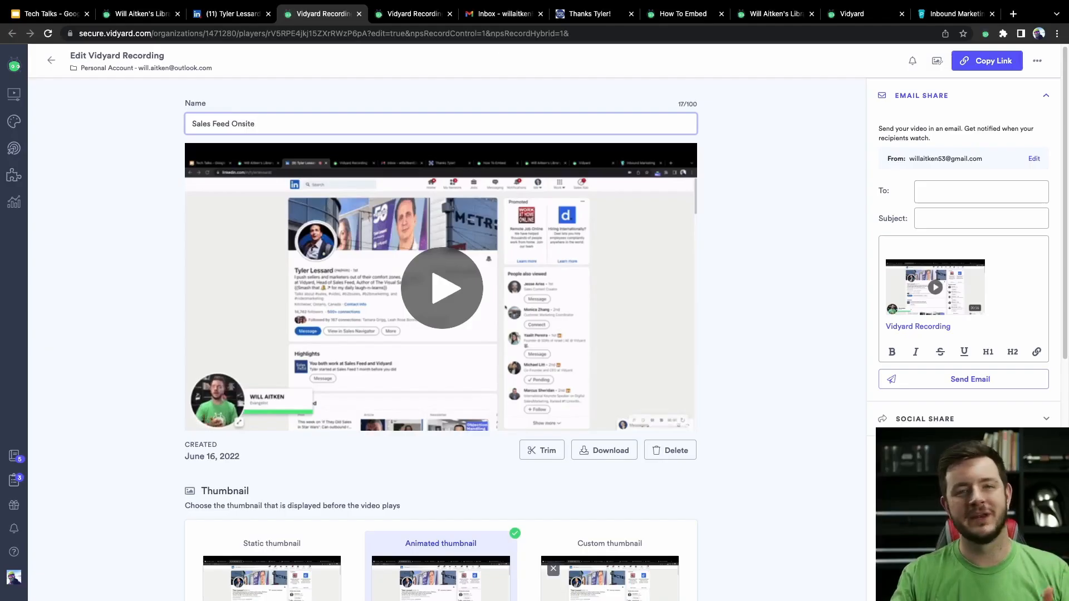
pyautogui.scroll(-3)
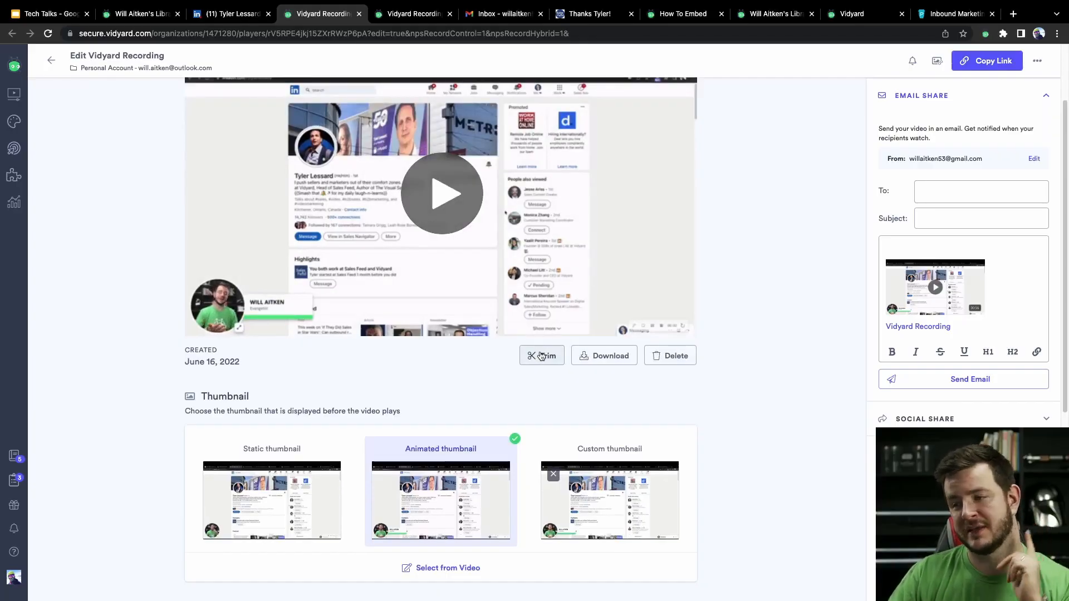
# Trim the start, split at the playhead and delete the short middle clip from the video.
pyautogui.click(541, 355)
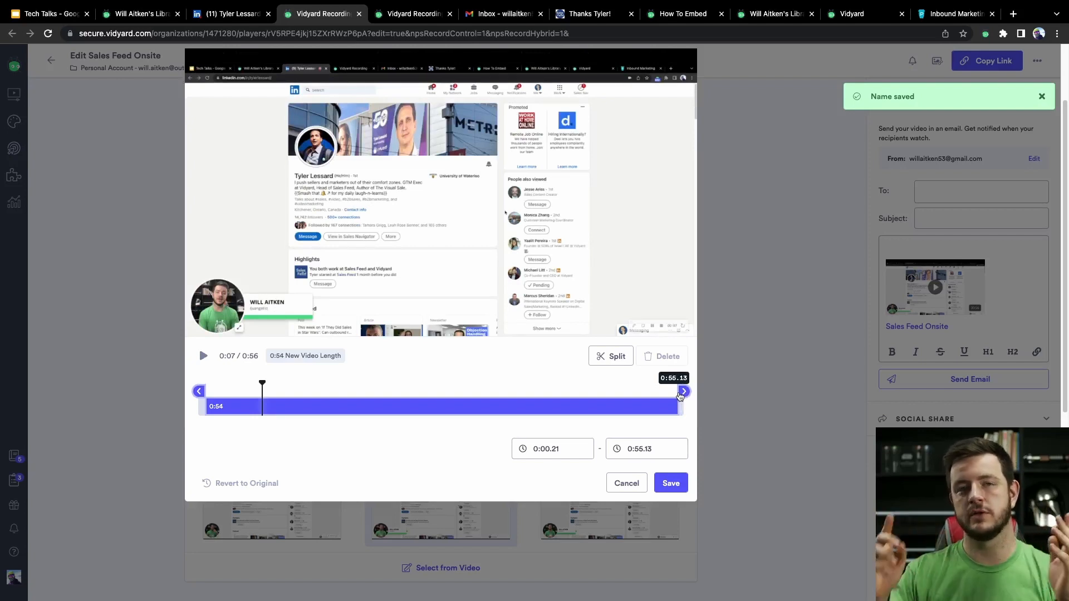
pyautogui.moveTo(615, 356)
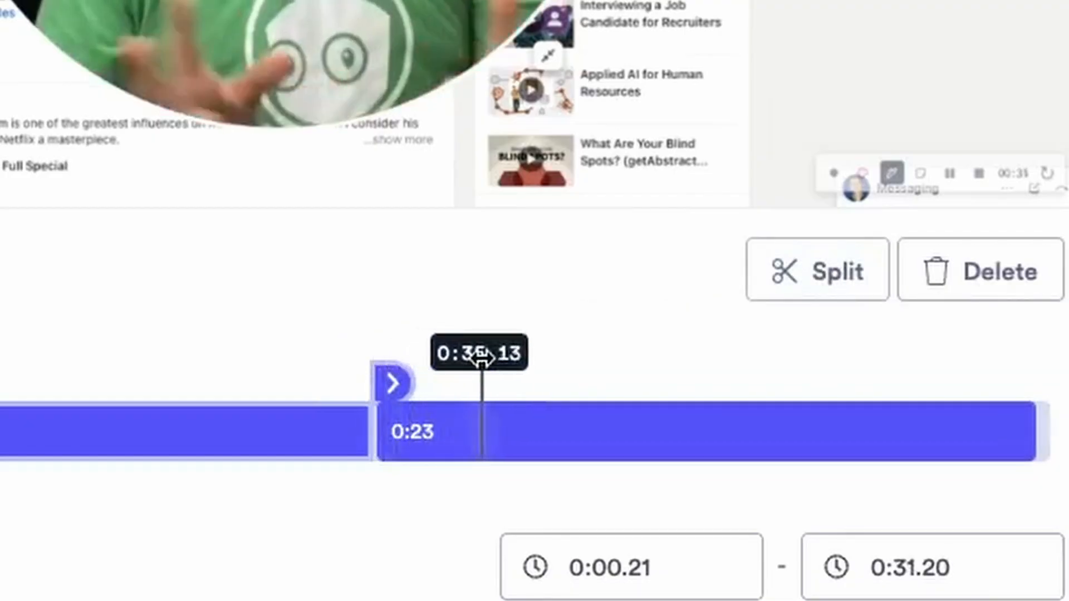
pyautogui.click(816, 269)
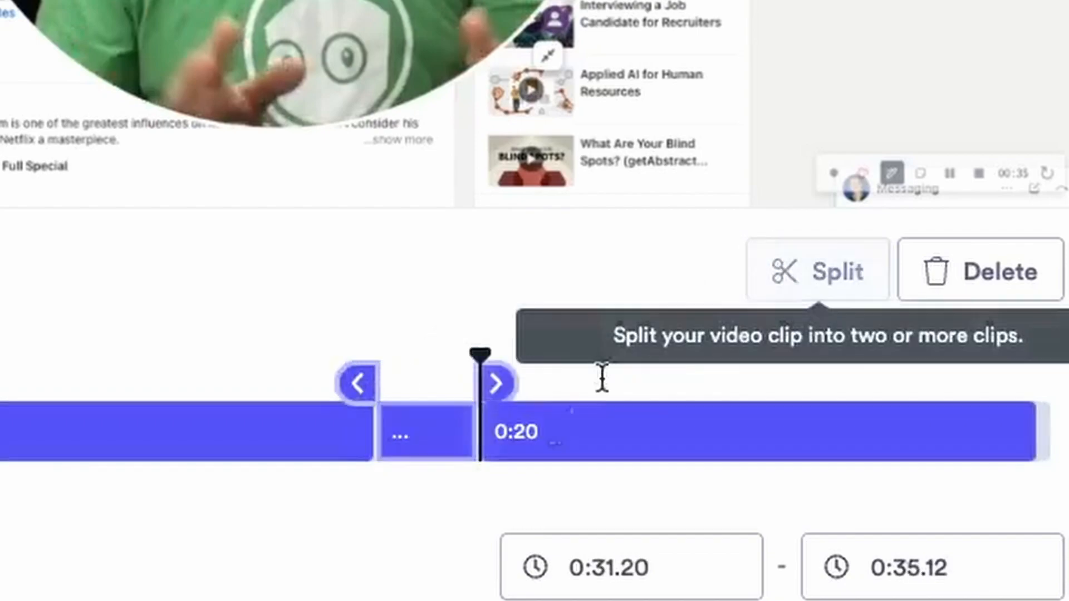
pyautogui.click(980, 271)
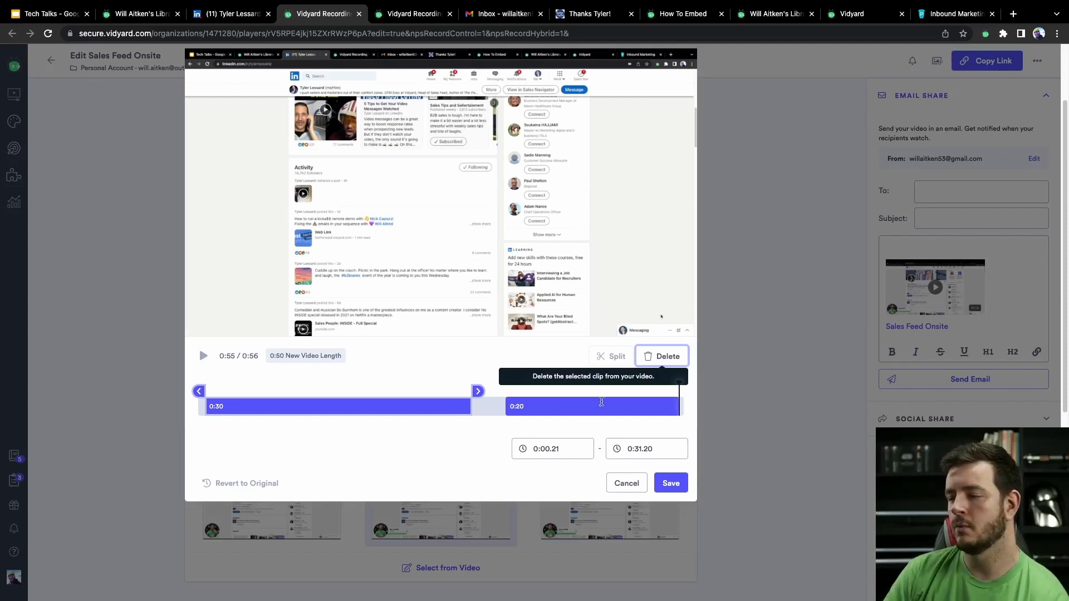
pyautogui.click(669, 482)
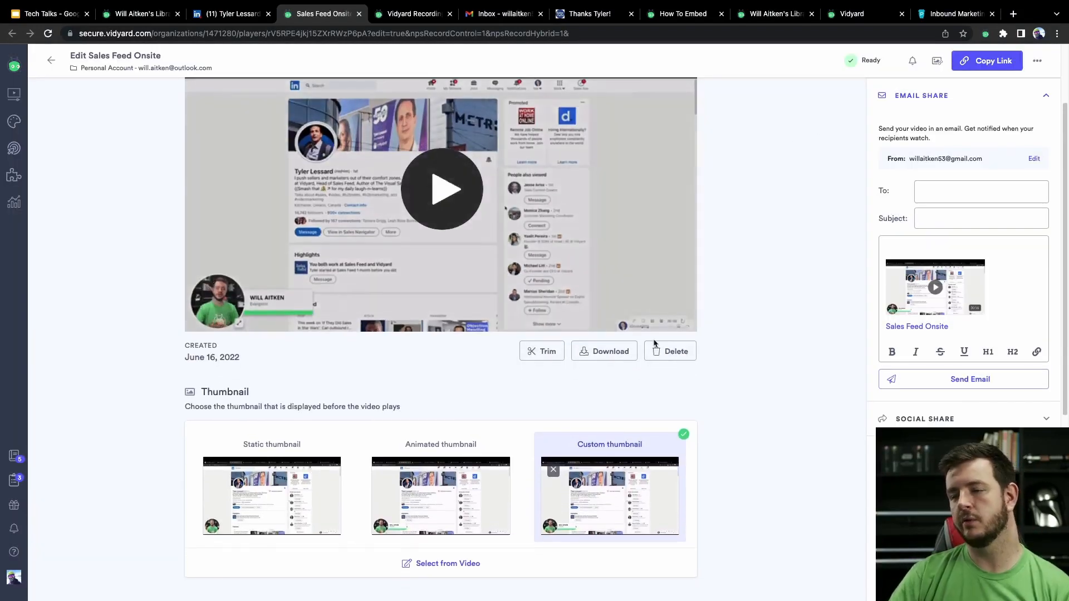
# Confirm the 00:22–00:32 animated range as the custom thumbnail.
pyautogui.scroll(-3)
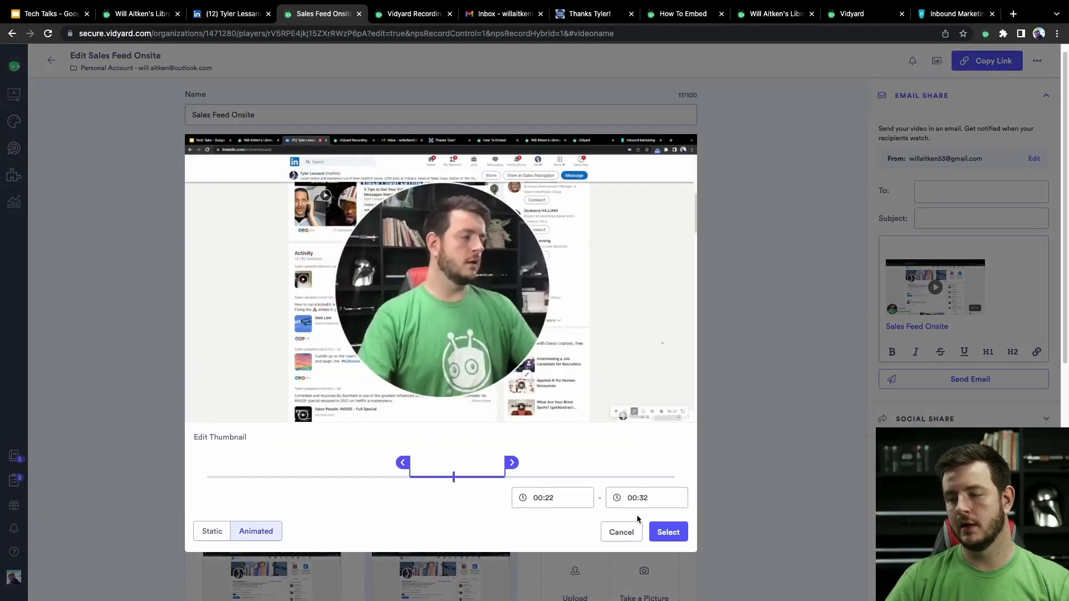
pyautogui.click(667, 532)
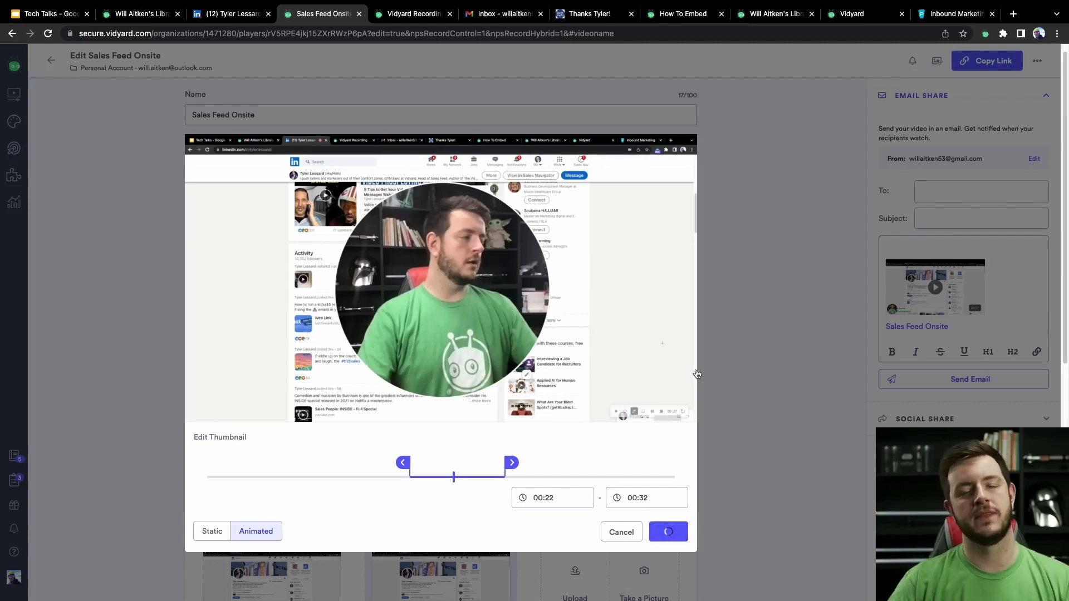
pyautogui.click(666, 532)
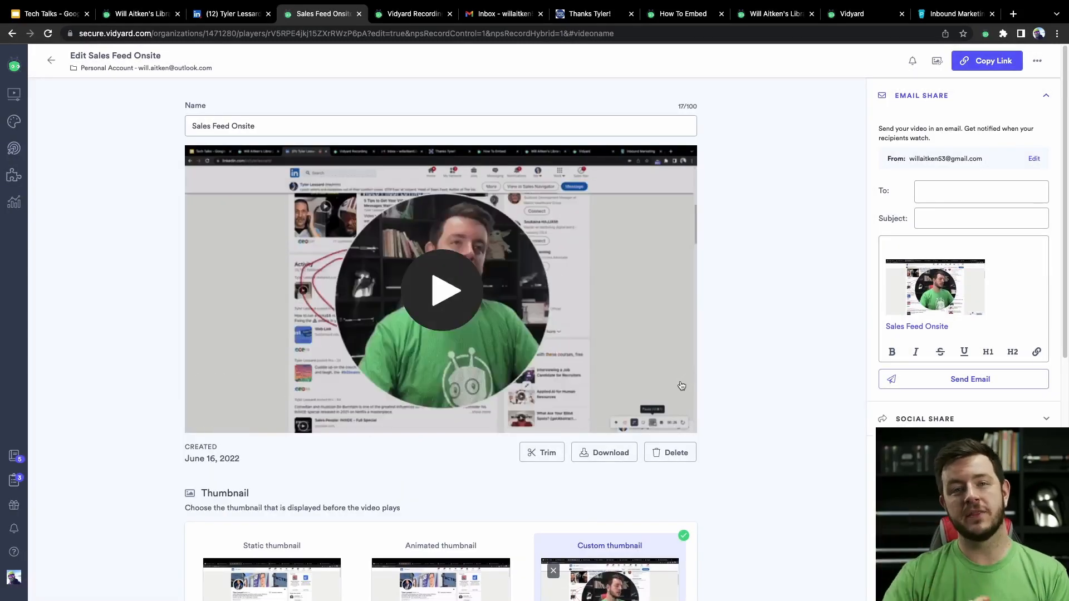
pyautogui.scroll(-3)
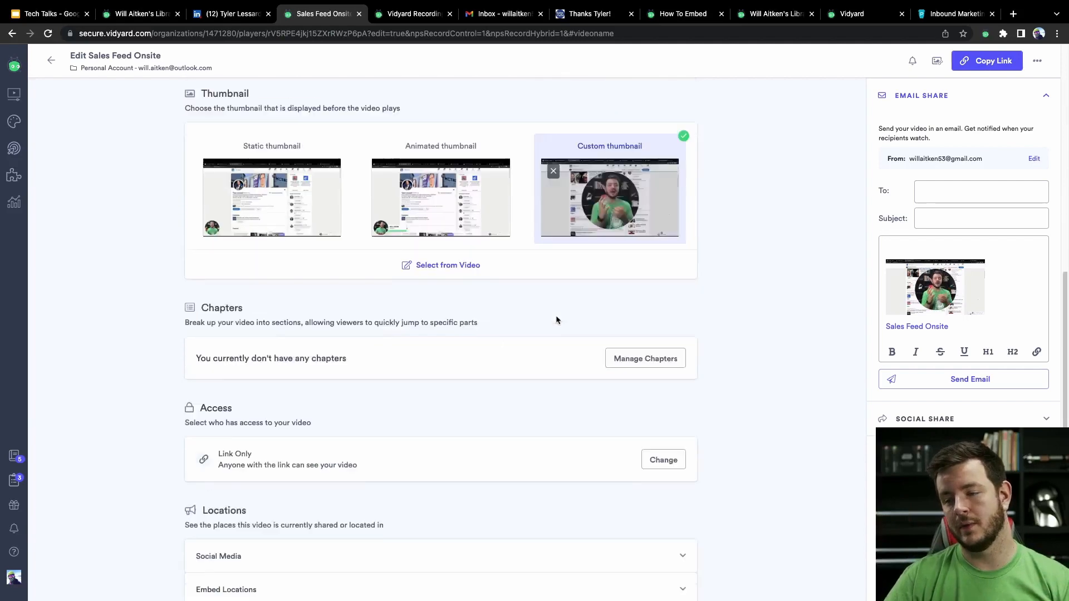
# Add a first chapter at 0:00 on the chapter management page and begin naming it.
pyautogui.click(644, 359)
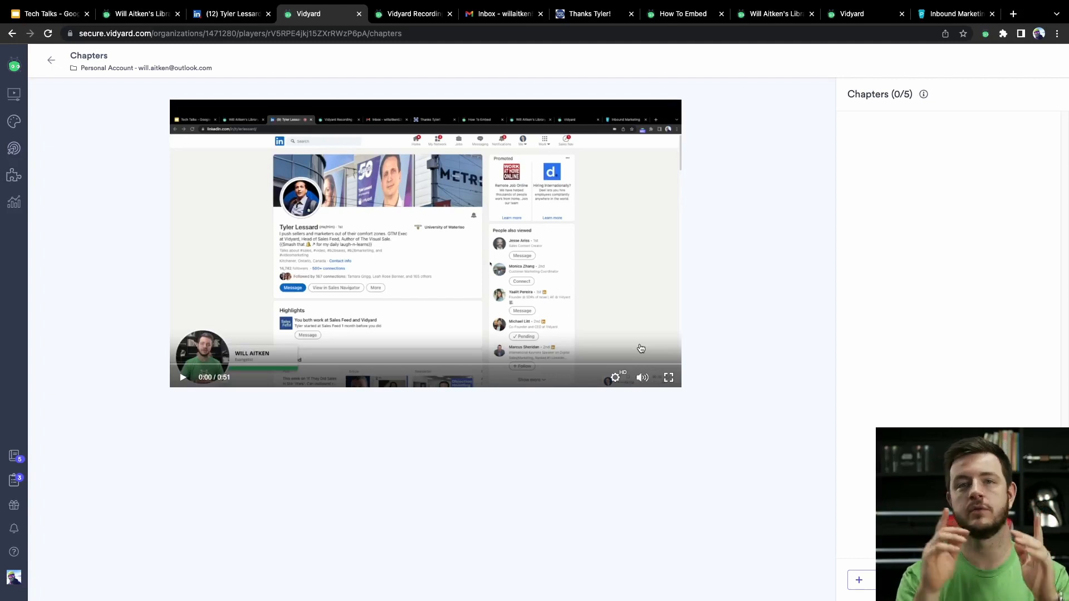
pyautogui.click(858, 579)
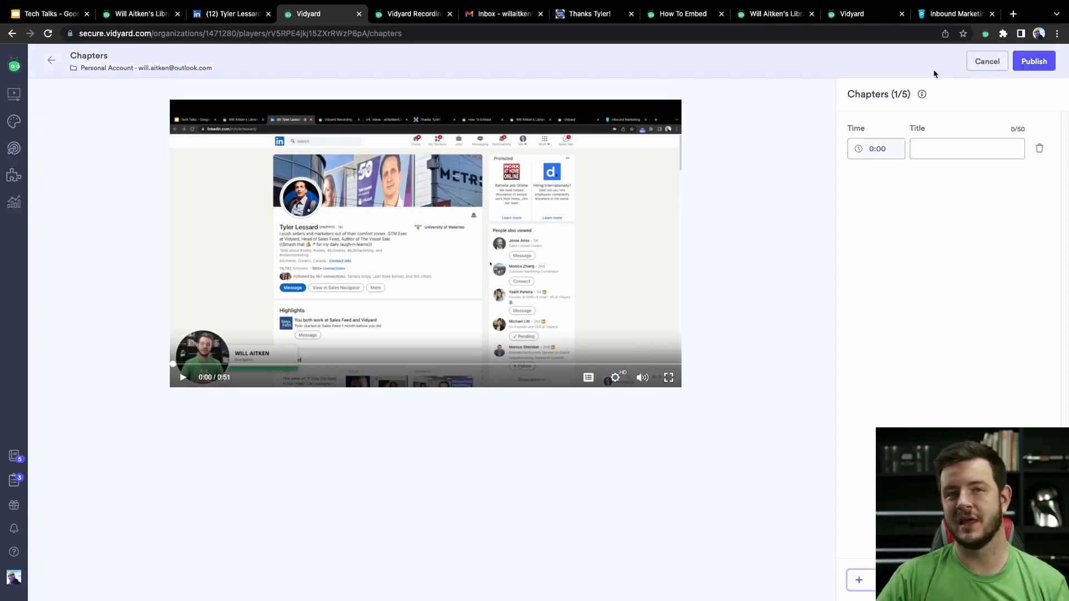
pyautogui.click(966, 148)
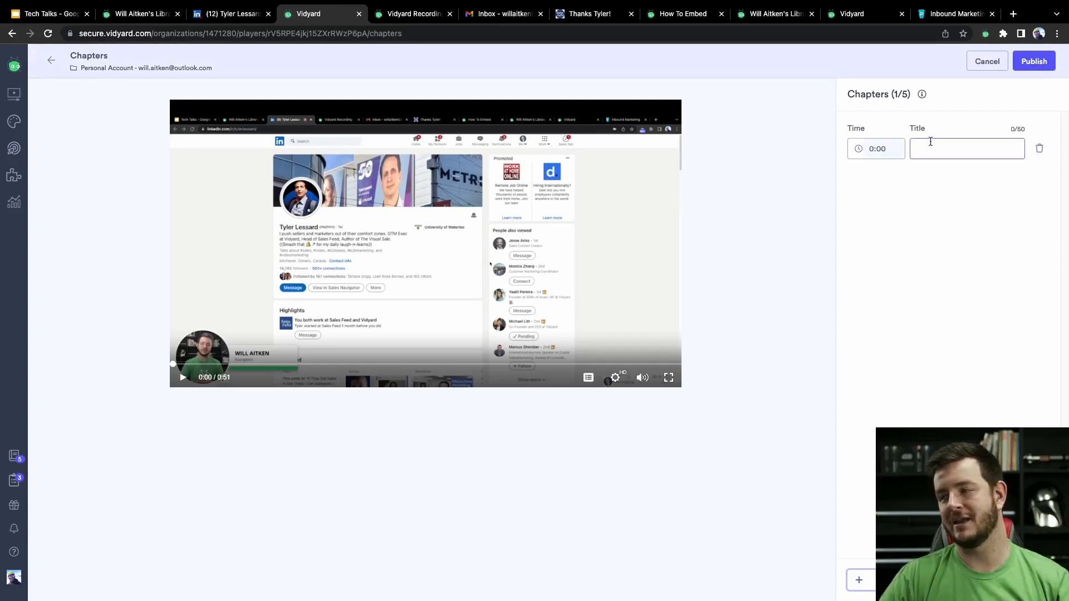
pyautogui.write('D')
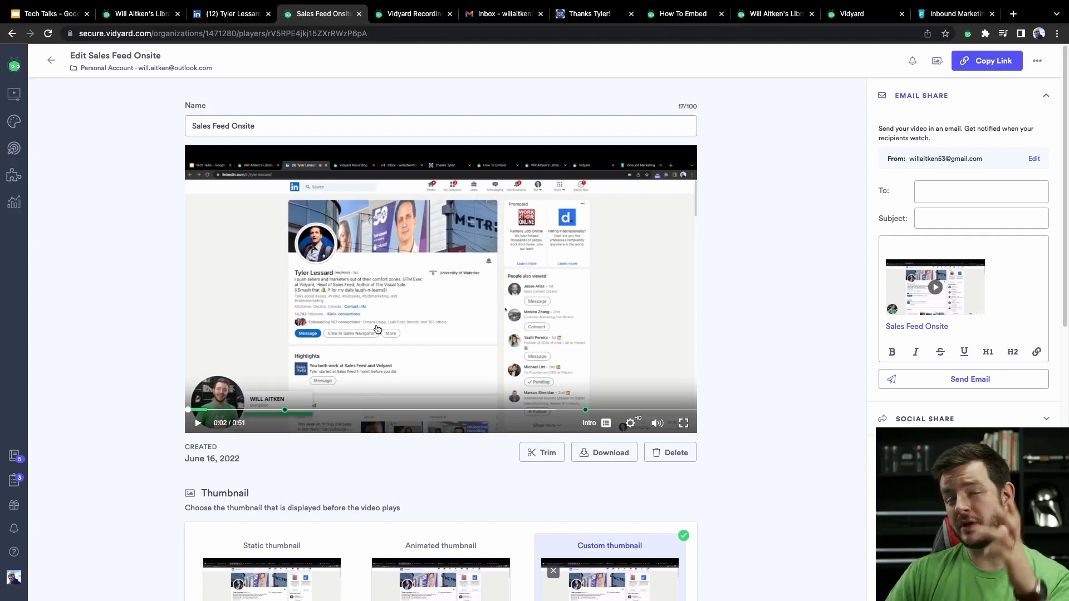
pyautogui.moveTo(285, 410)
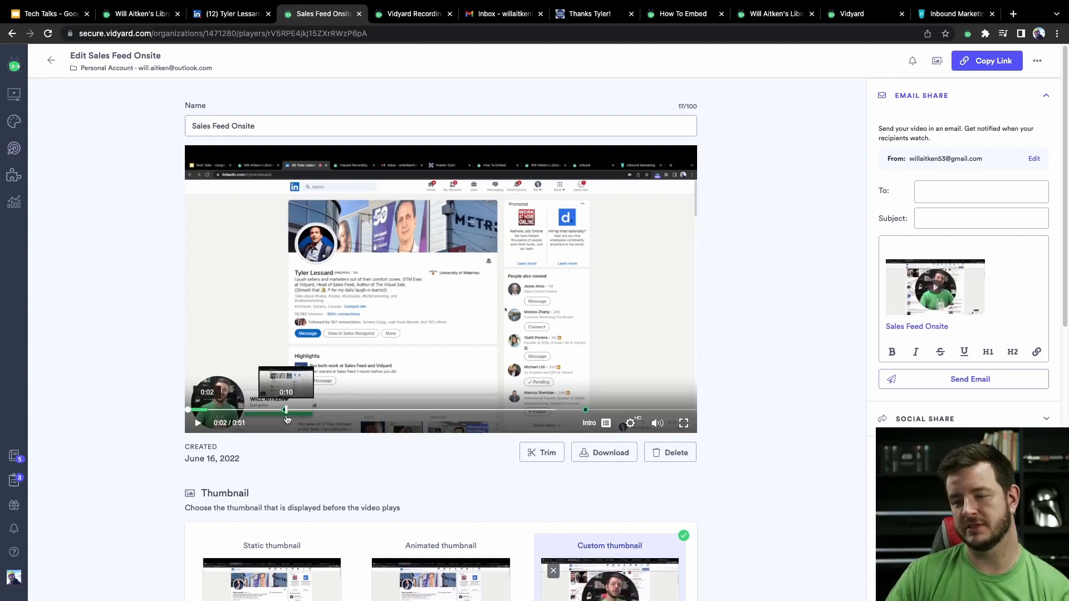
pyautogui.moveTo(584, 409)
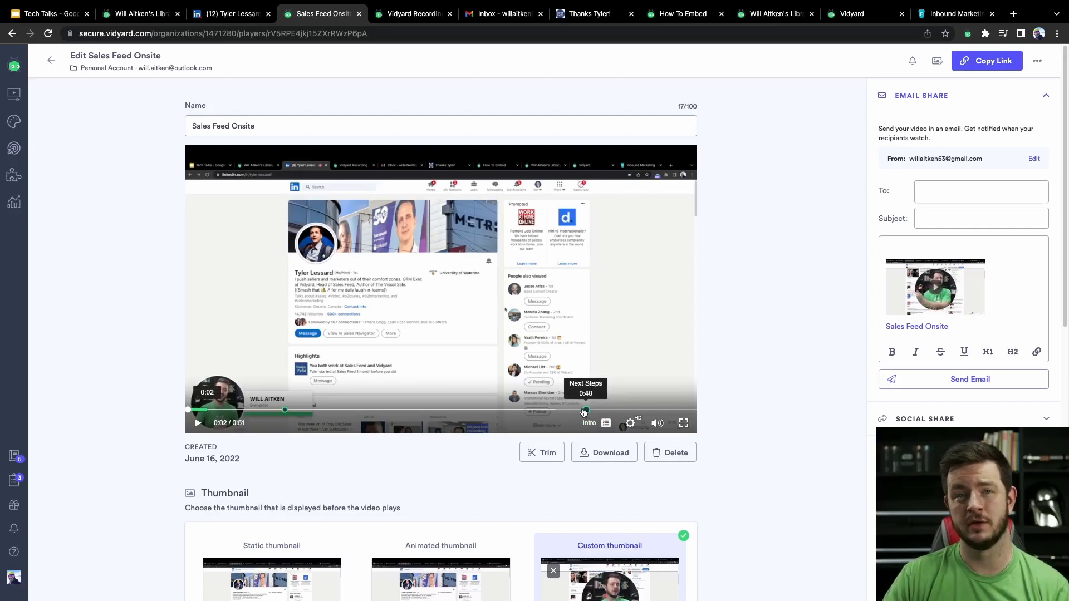
pyautogui.click(980, 191)
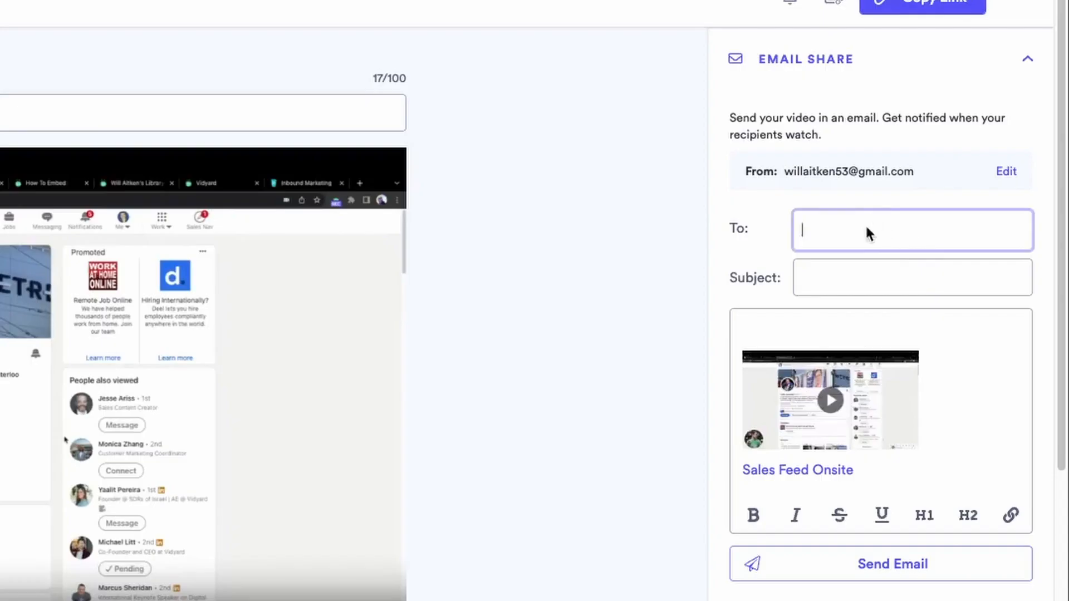
pyautogui.write('t')
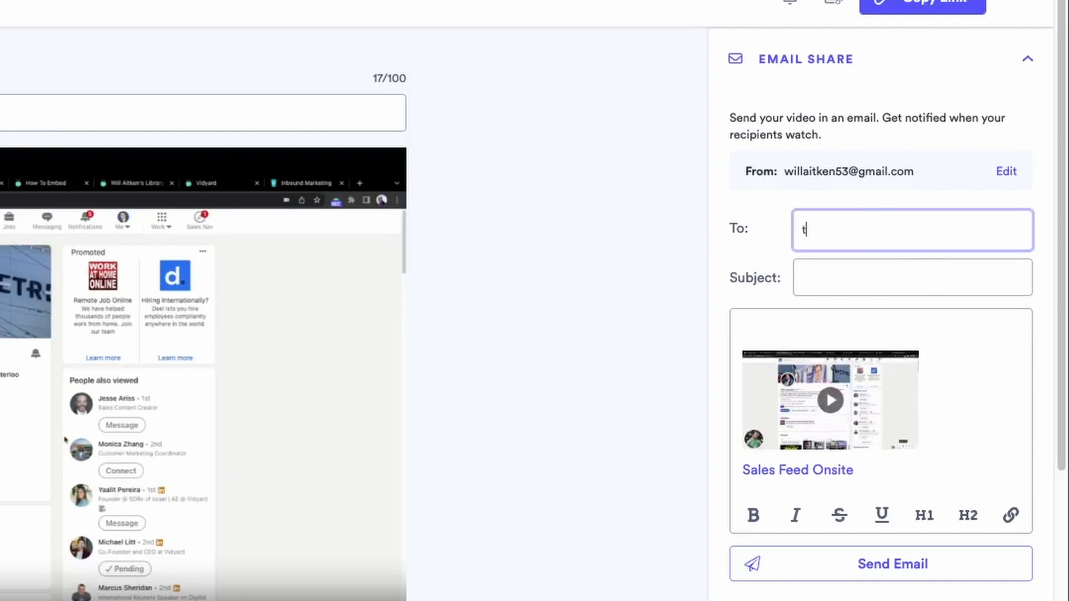
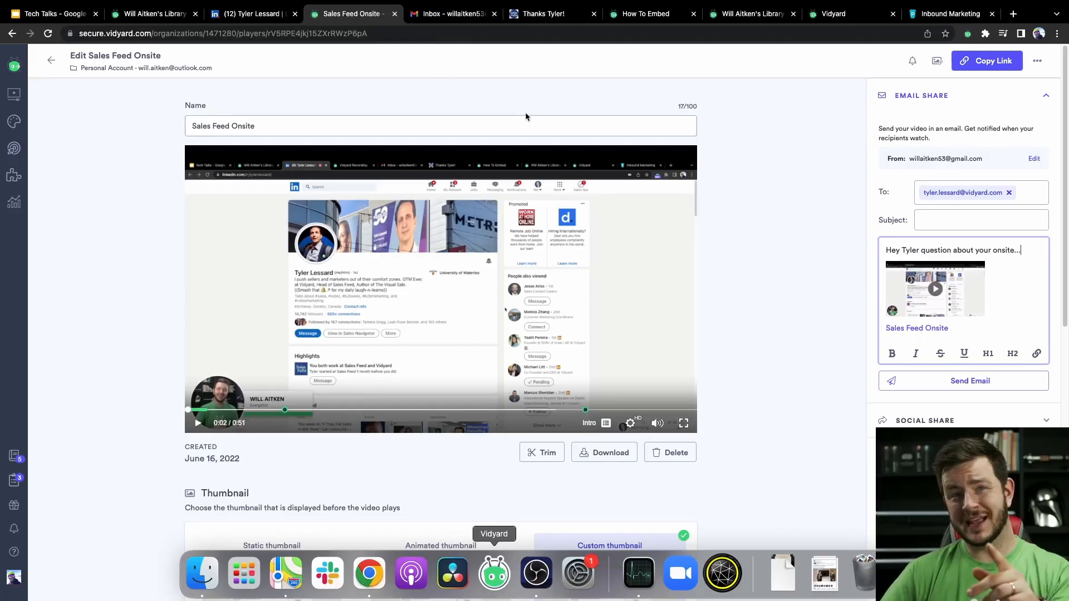
pyautogui.moveTo(936, 60)
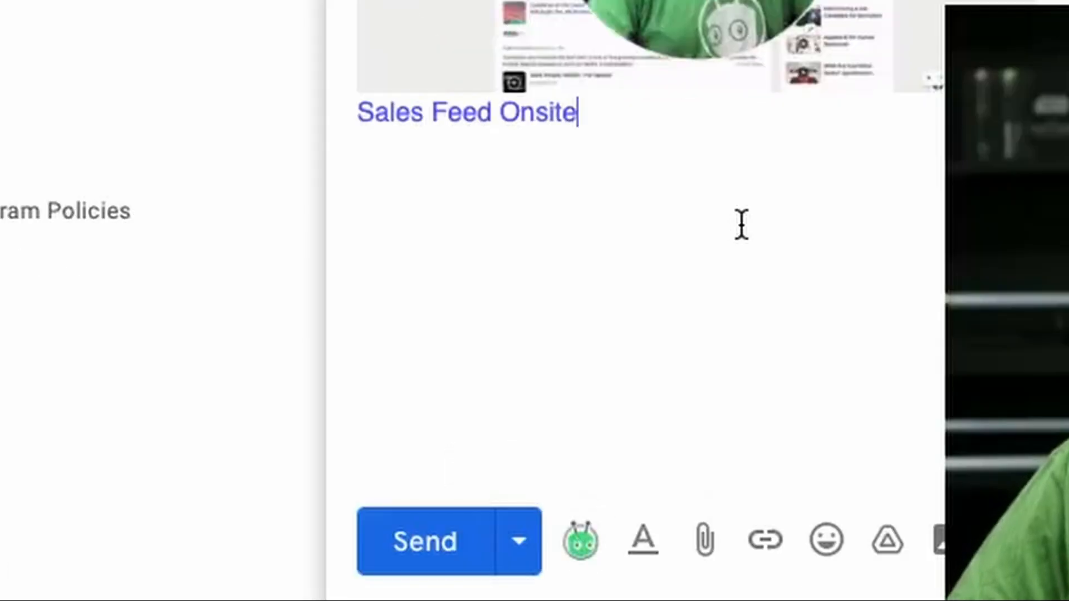
pyautogui.moveTo(577, 541)
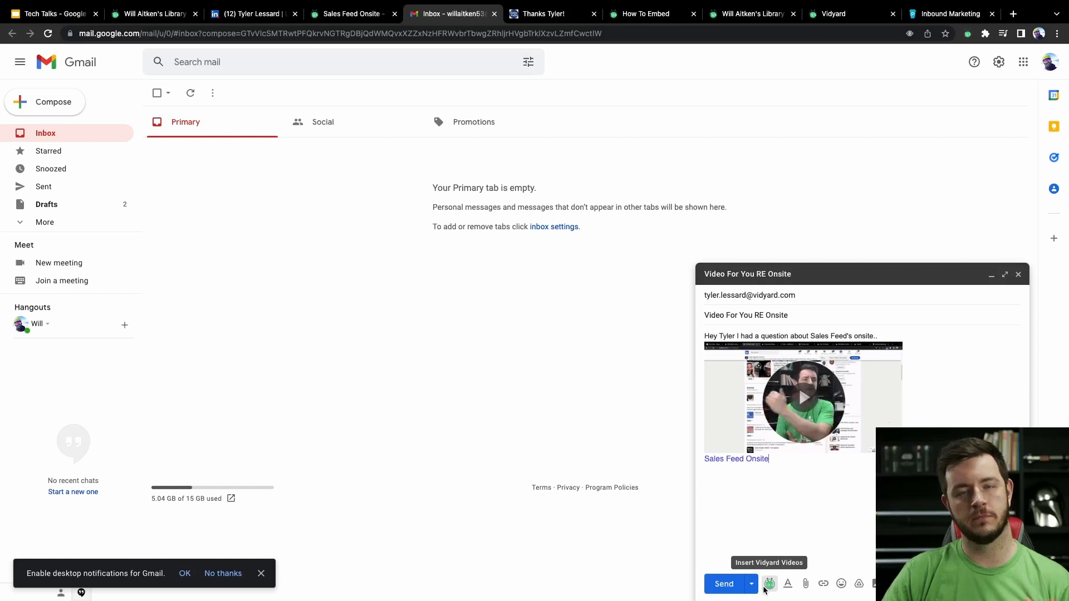
# Embed the Sales Feed Onsite video into the 'Video For You RE Onsite' Gmail draft to Tyler.
pyautogui.click(770, 583)
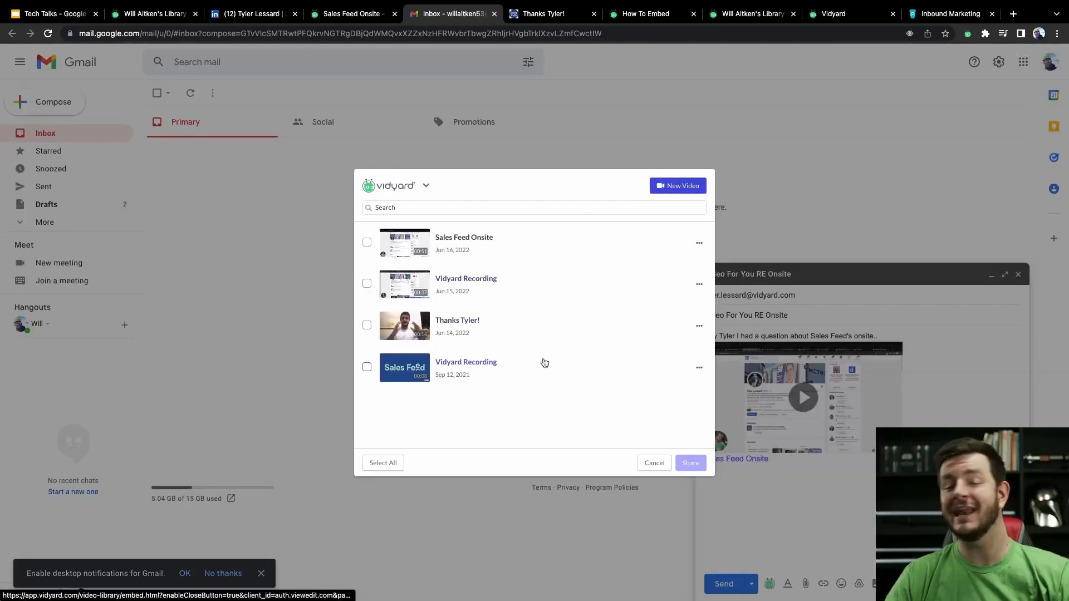
pyautogui.click(366, 243)
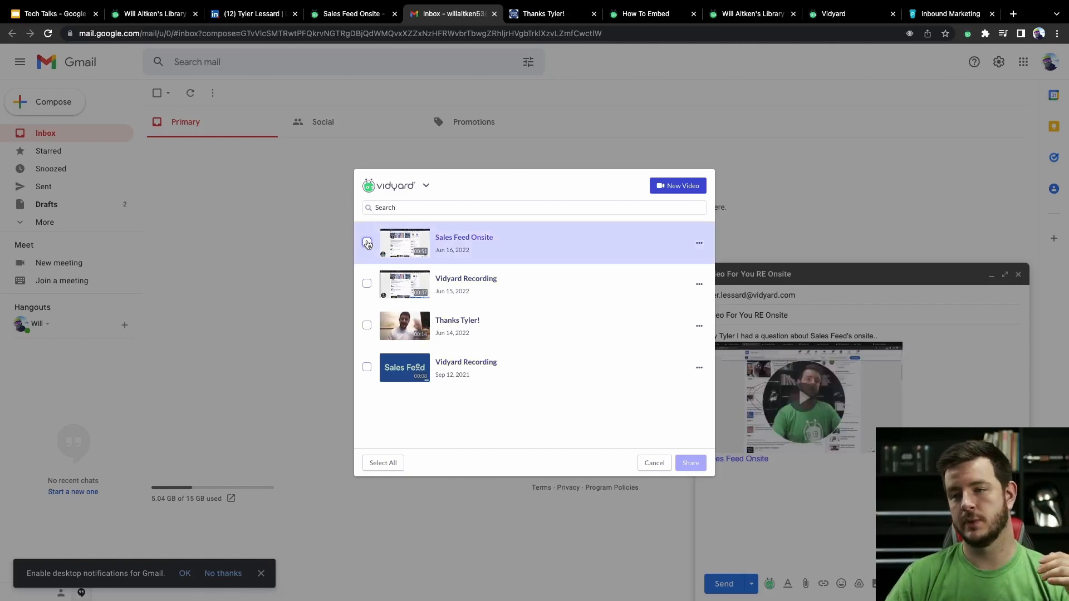
pyautogui.click(252, 13)
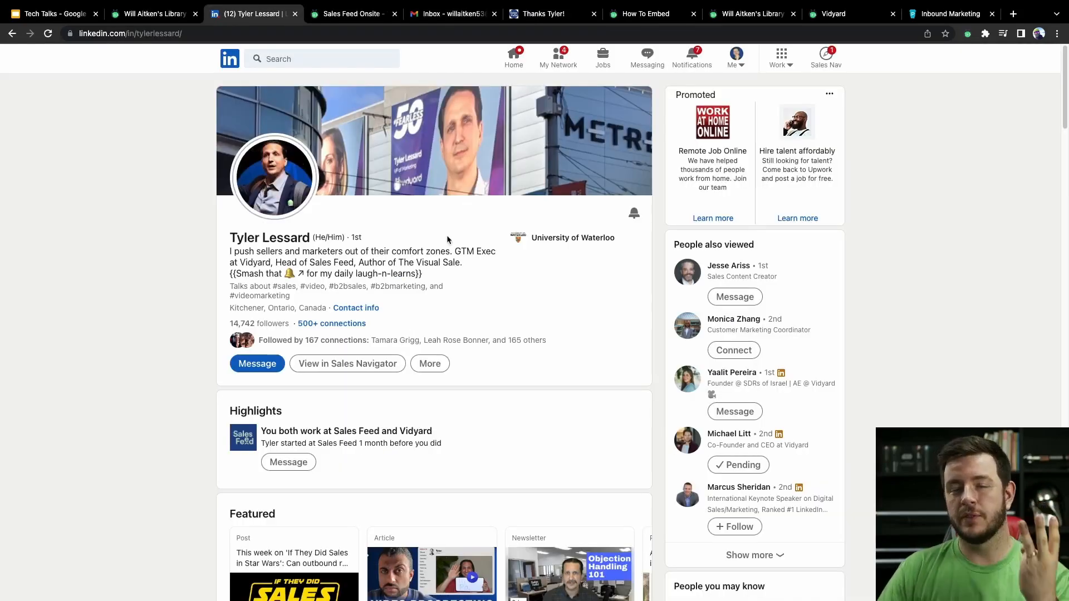
pyautogui.moveTo(343, 305)
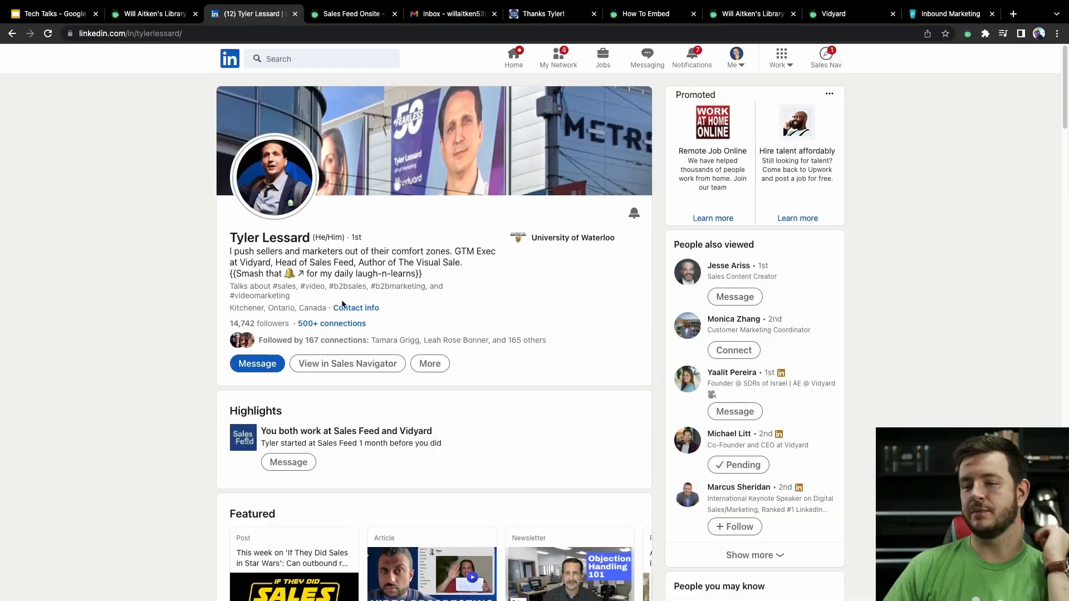
# Message Tyler on LinkedIn with the Sales Feed Onsite Vidyard video link and send it.
pyautogui.click(257, 363)
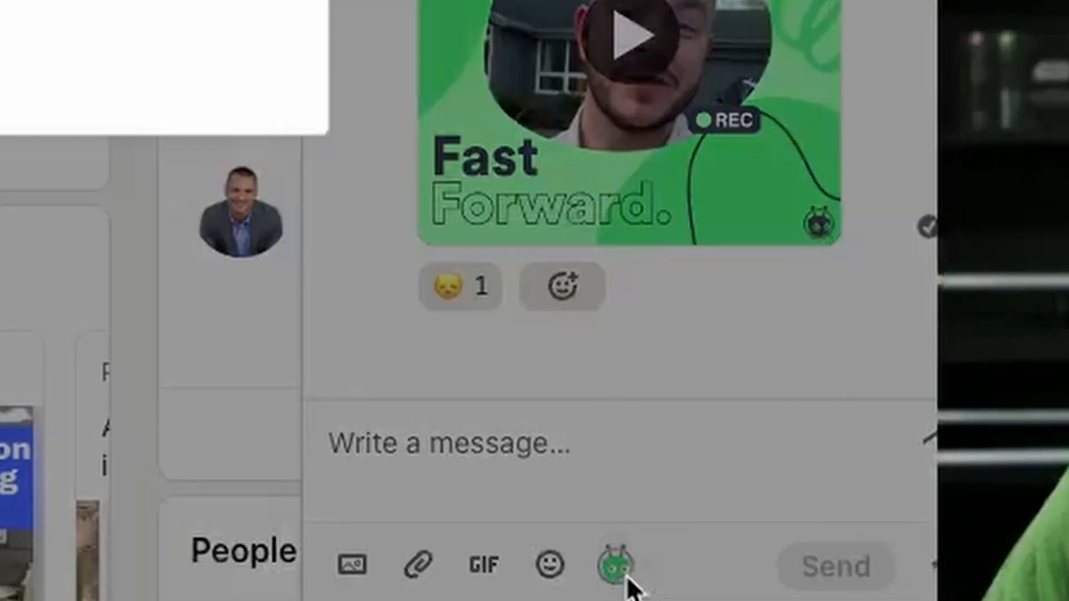
pyautogui.click(627, 565)
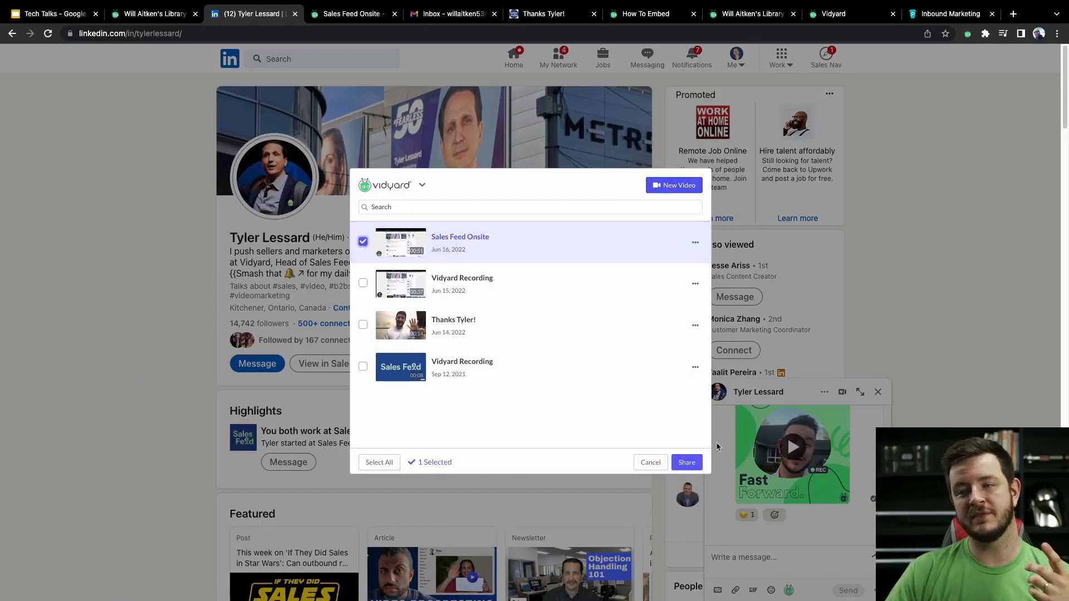
pyautogui.click(686, 462)
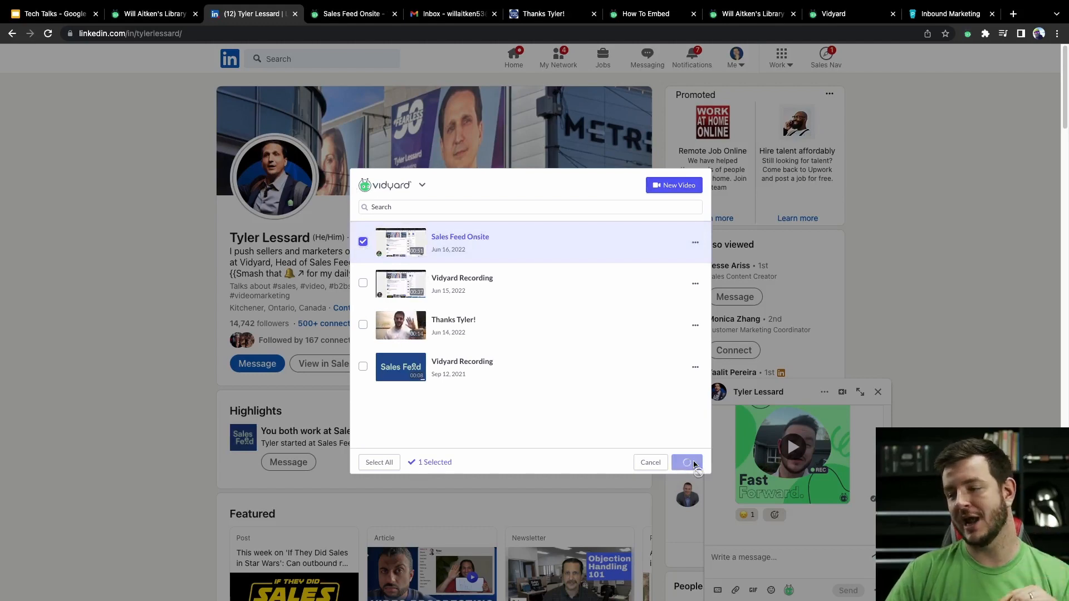
pyautogui.click(687, 462)
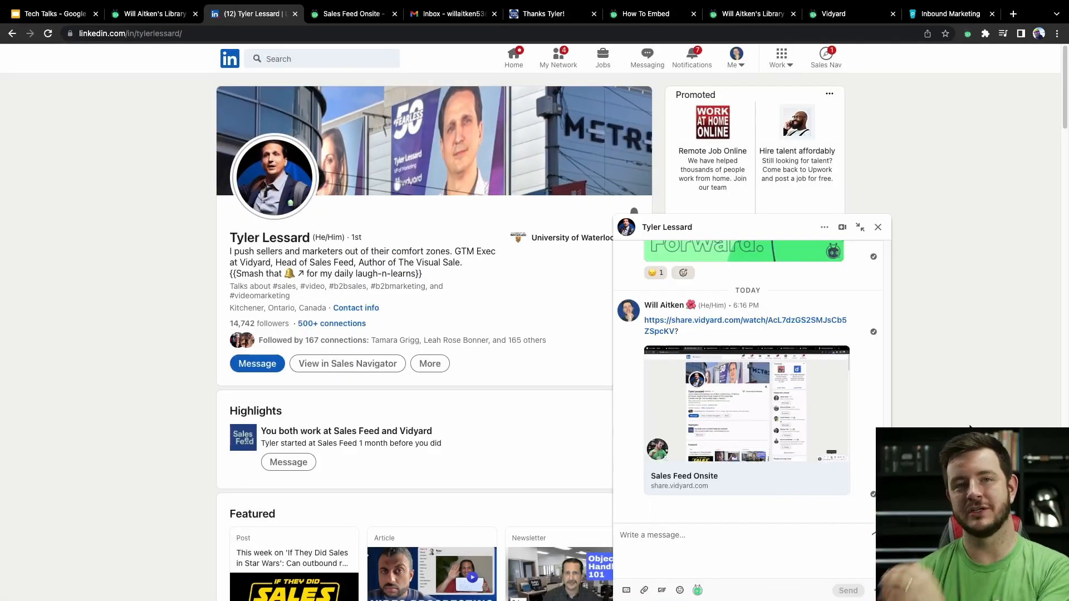
pyautogui.click(644, 14)
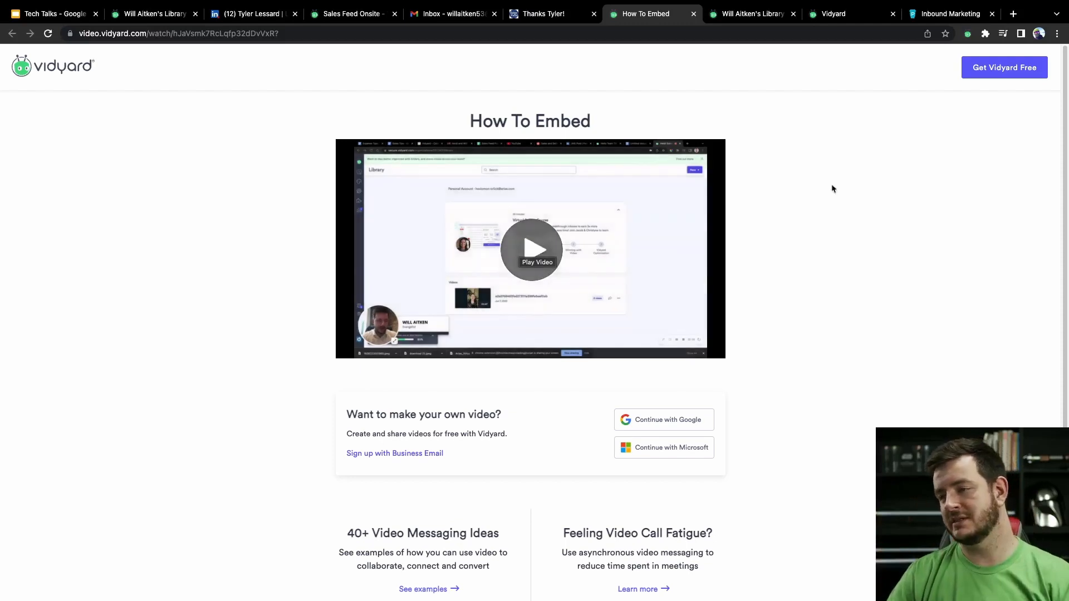
# Review the Thanks Tyler! share page down to its Book a Meeting end screen, then return to the library notifications.
pyautogui.scroll(-3)
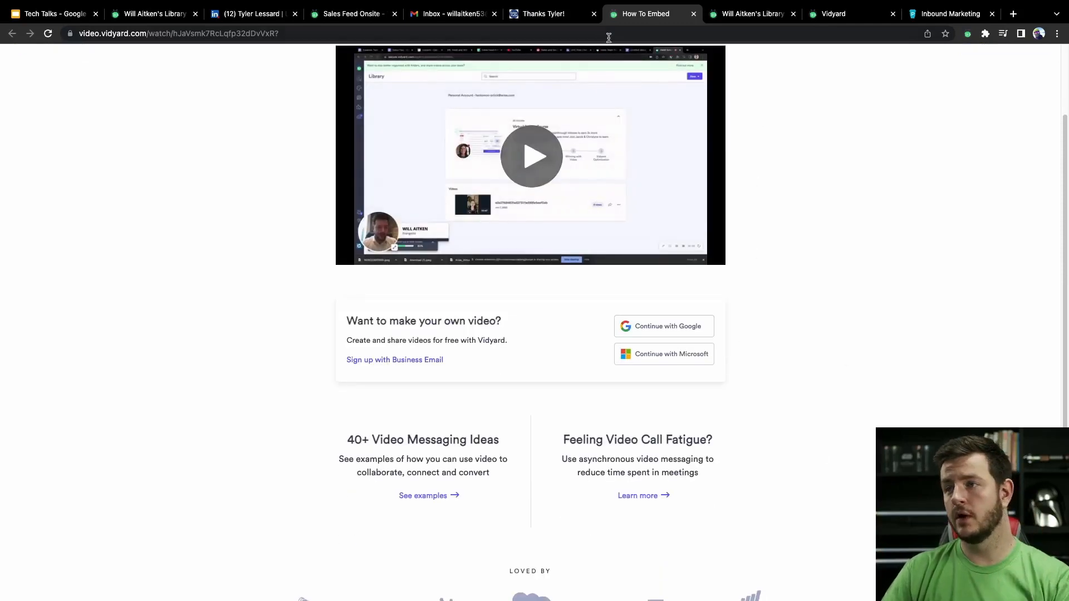
pyautogui.click(552, 13)
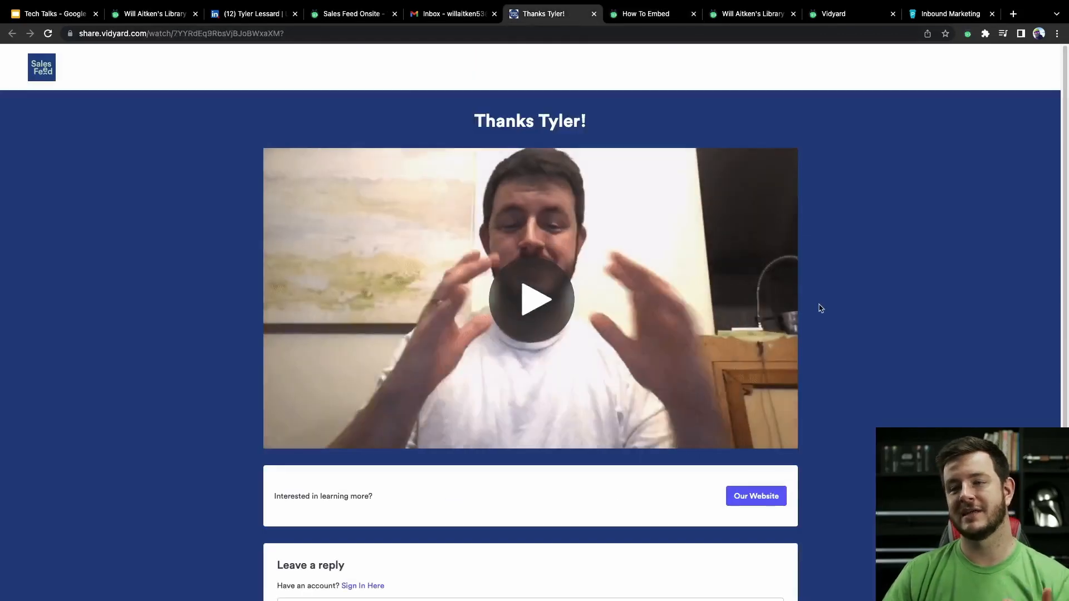
pyautogui.scroll(-3)
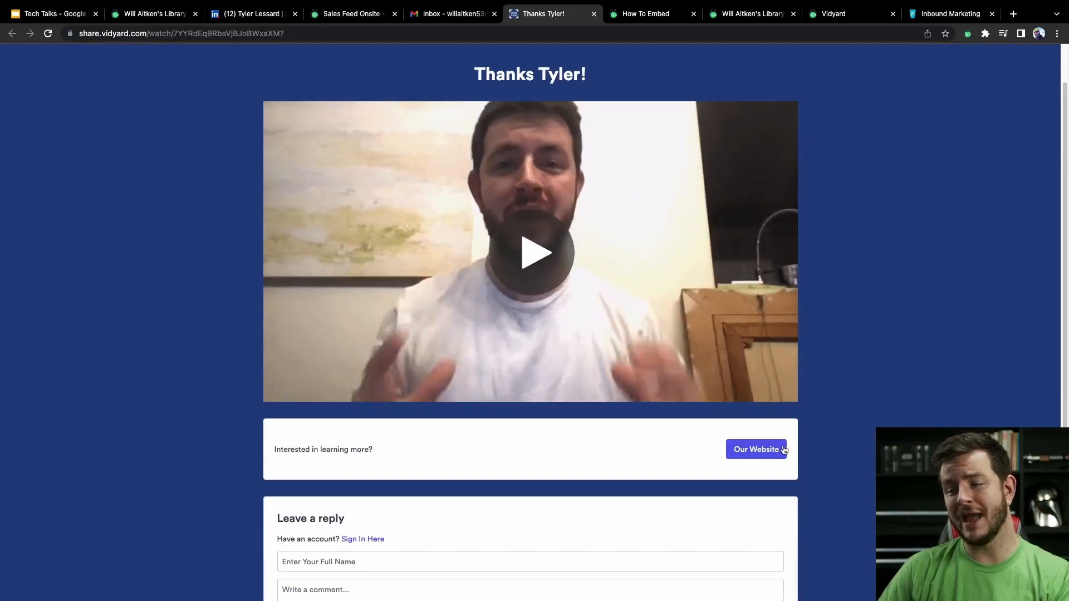
pyautogui.scroll(-3)
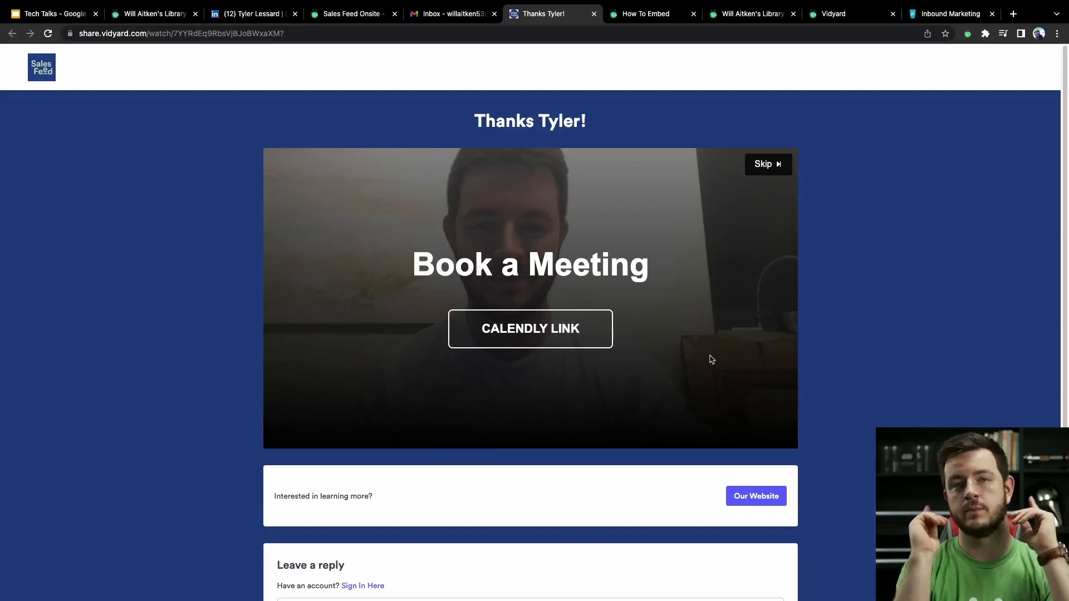
pyautogui.click(749, 13)
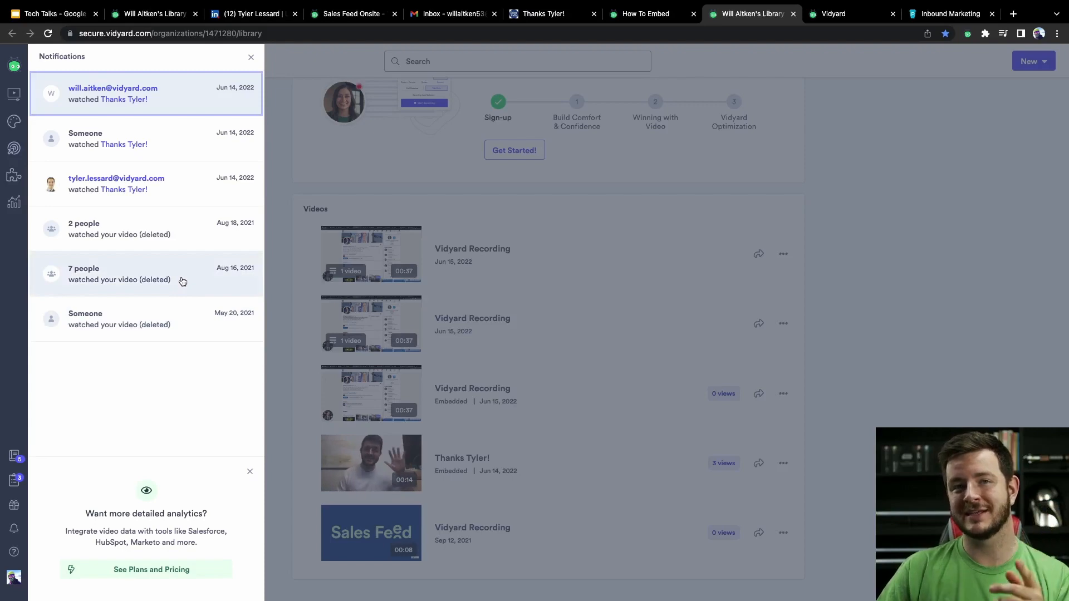
# View Thanks Tyler! insights: 14% play rate, 90% average watched, three view sessions.
pyautogui.click(107, 99)
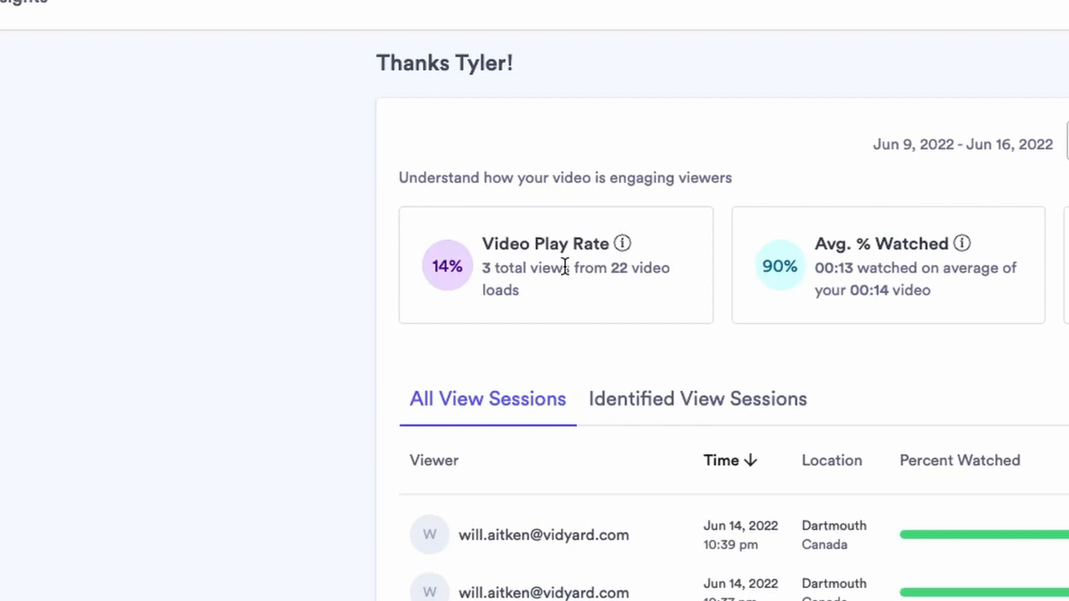
pyautogui.scroll(-3)
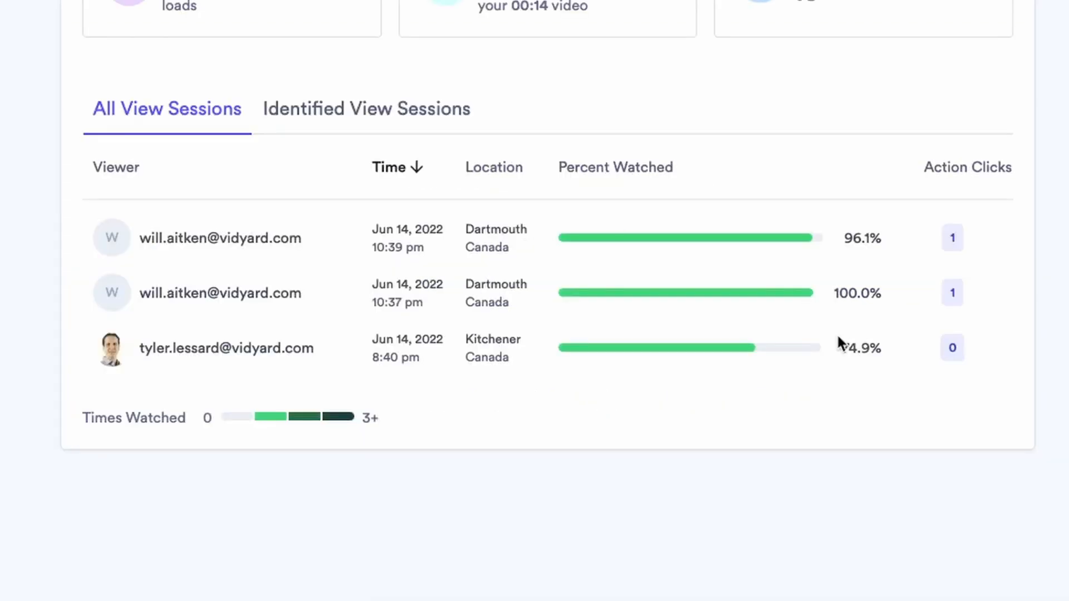
pyautogui.moveTo(699, 397)
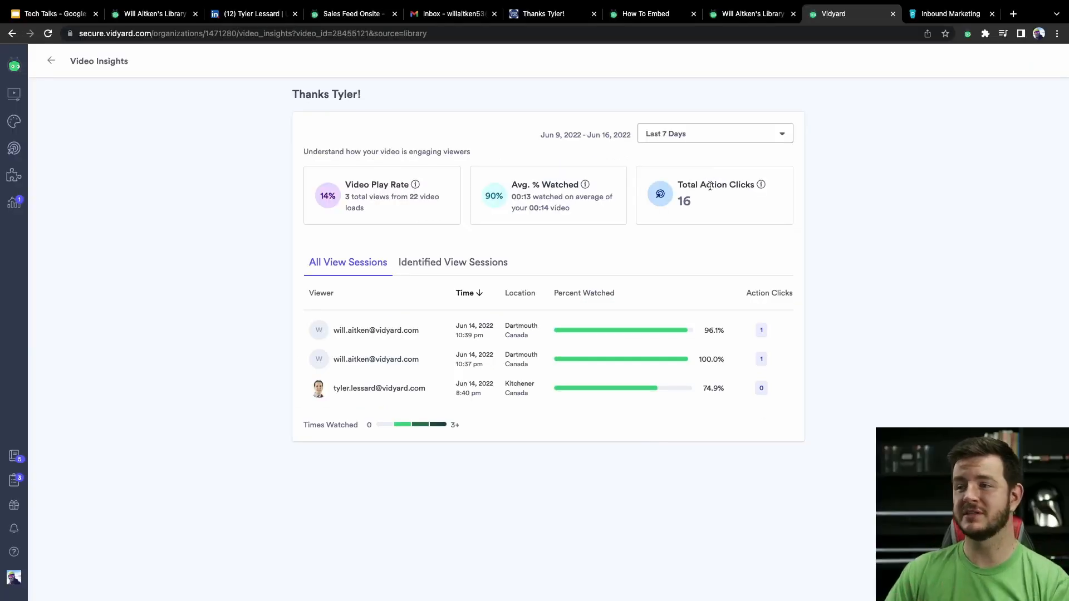
pyautogui.moveTo(723, 189)
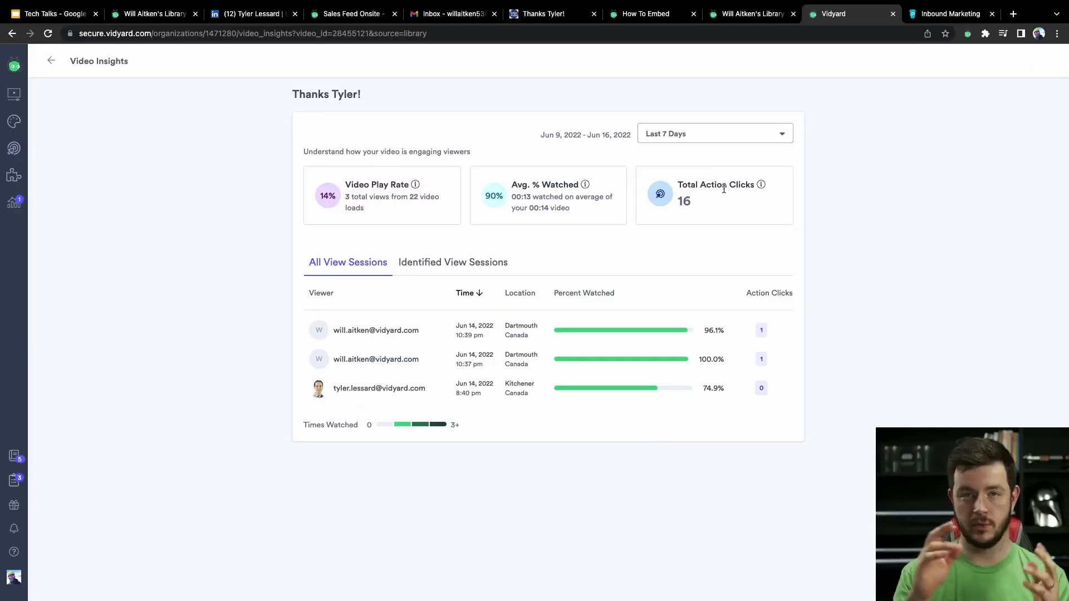